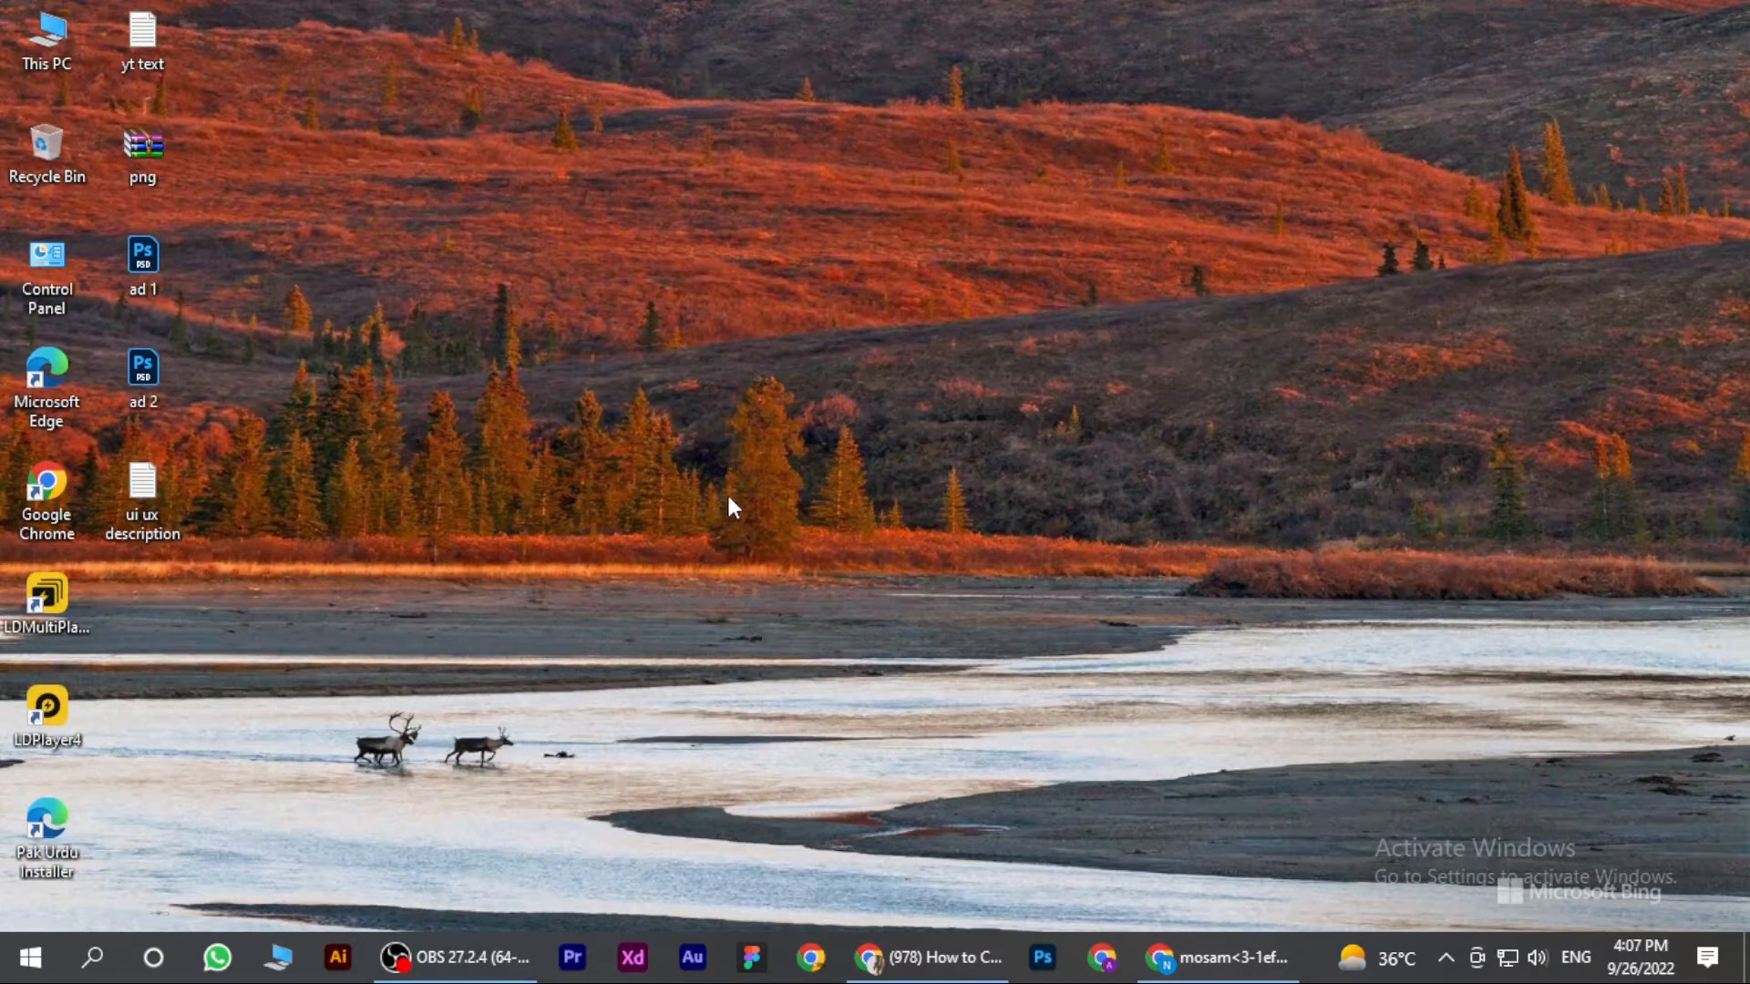
pyautogui.moveTo(819, 528)
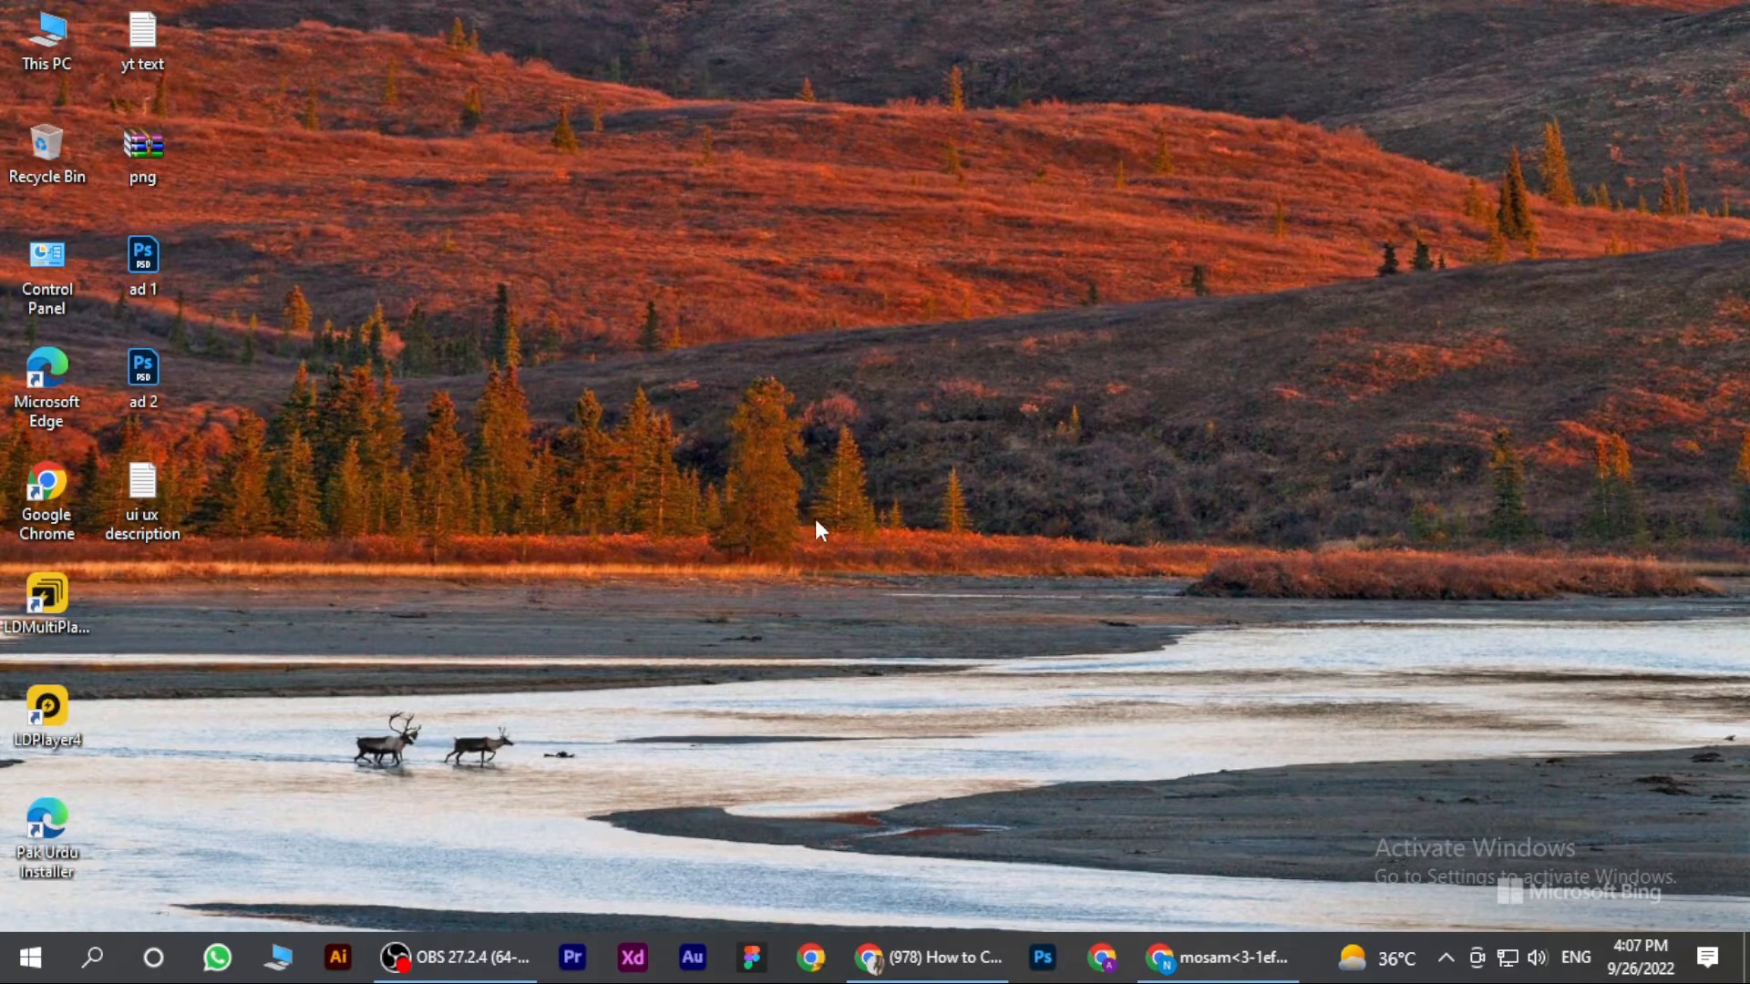
pyautogui.moveTo(994, 558)
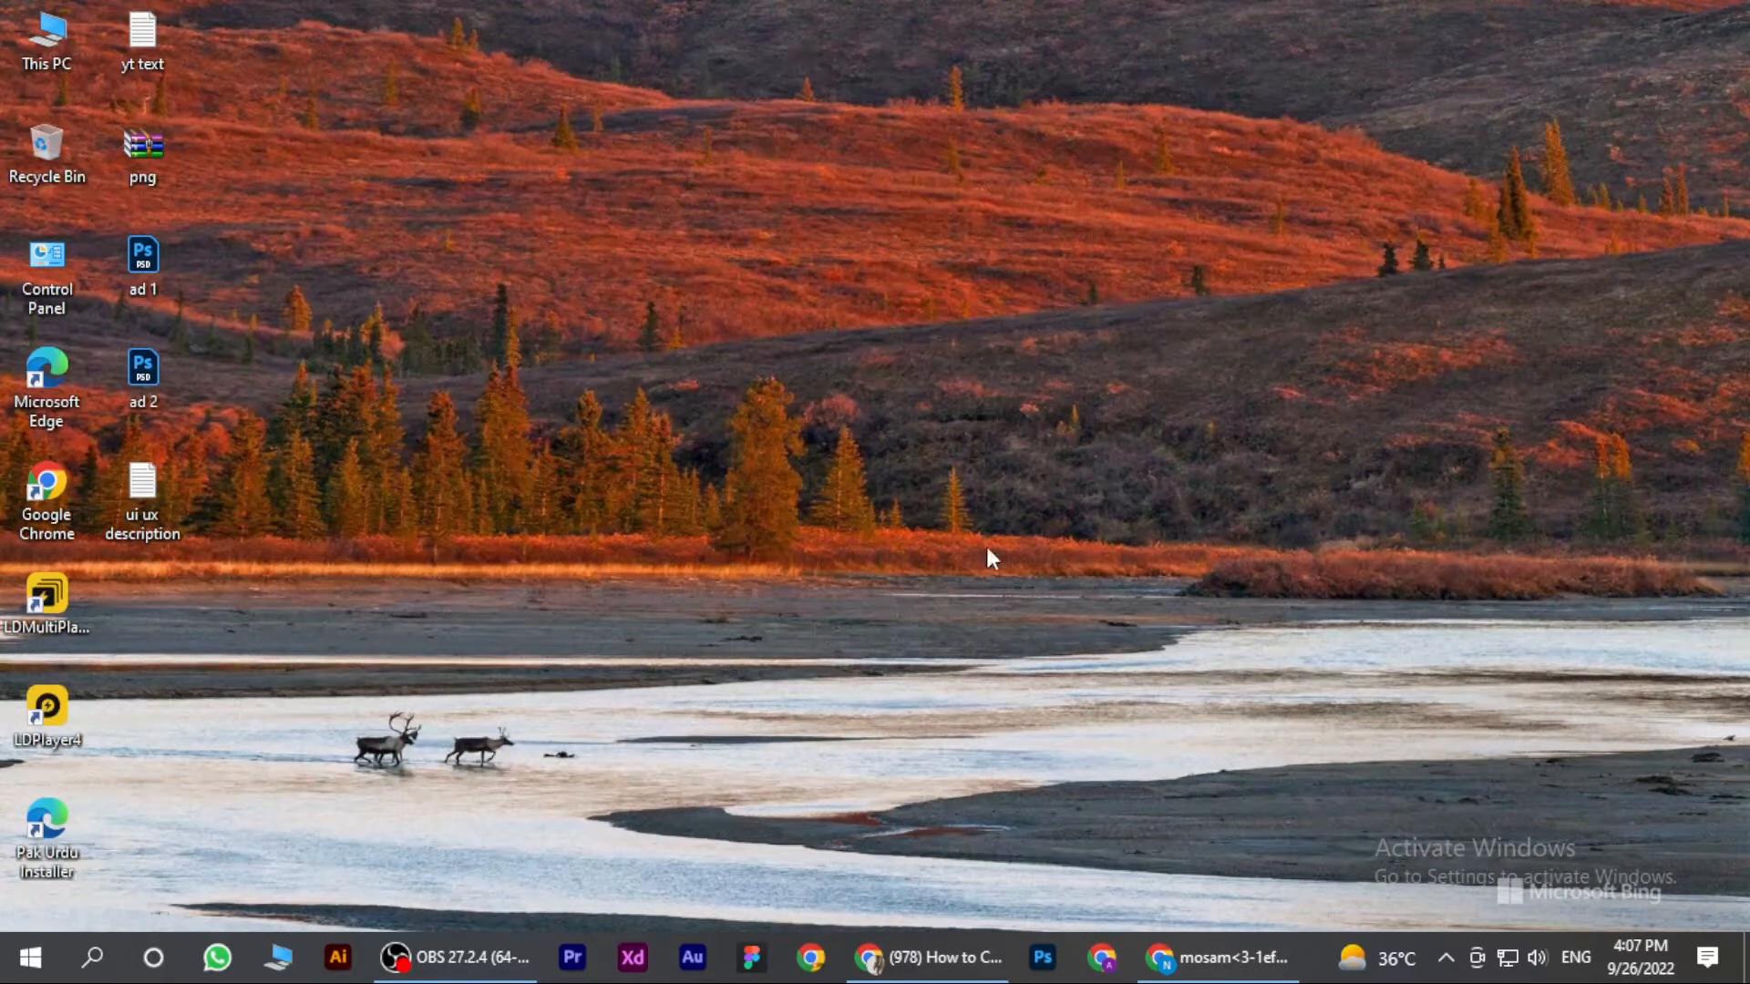
# Go to Settings > Domains to see the store's current primary myshopify.com address.
pyautogui.click(1221, 957)
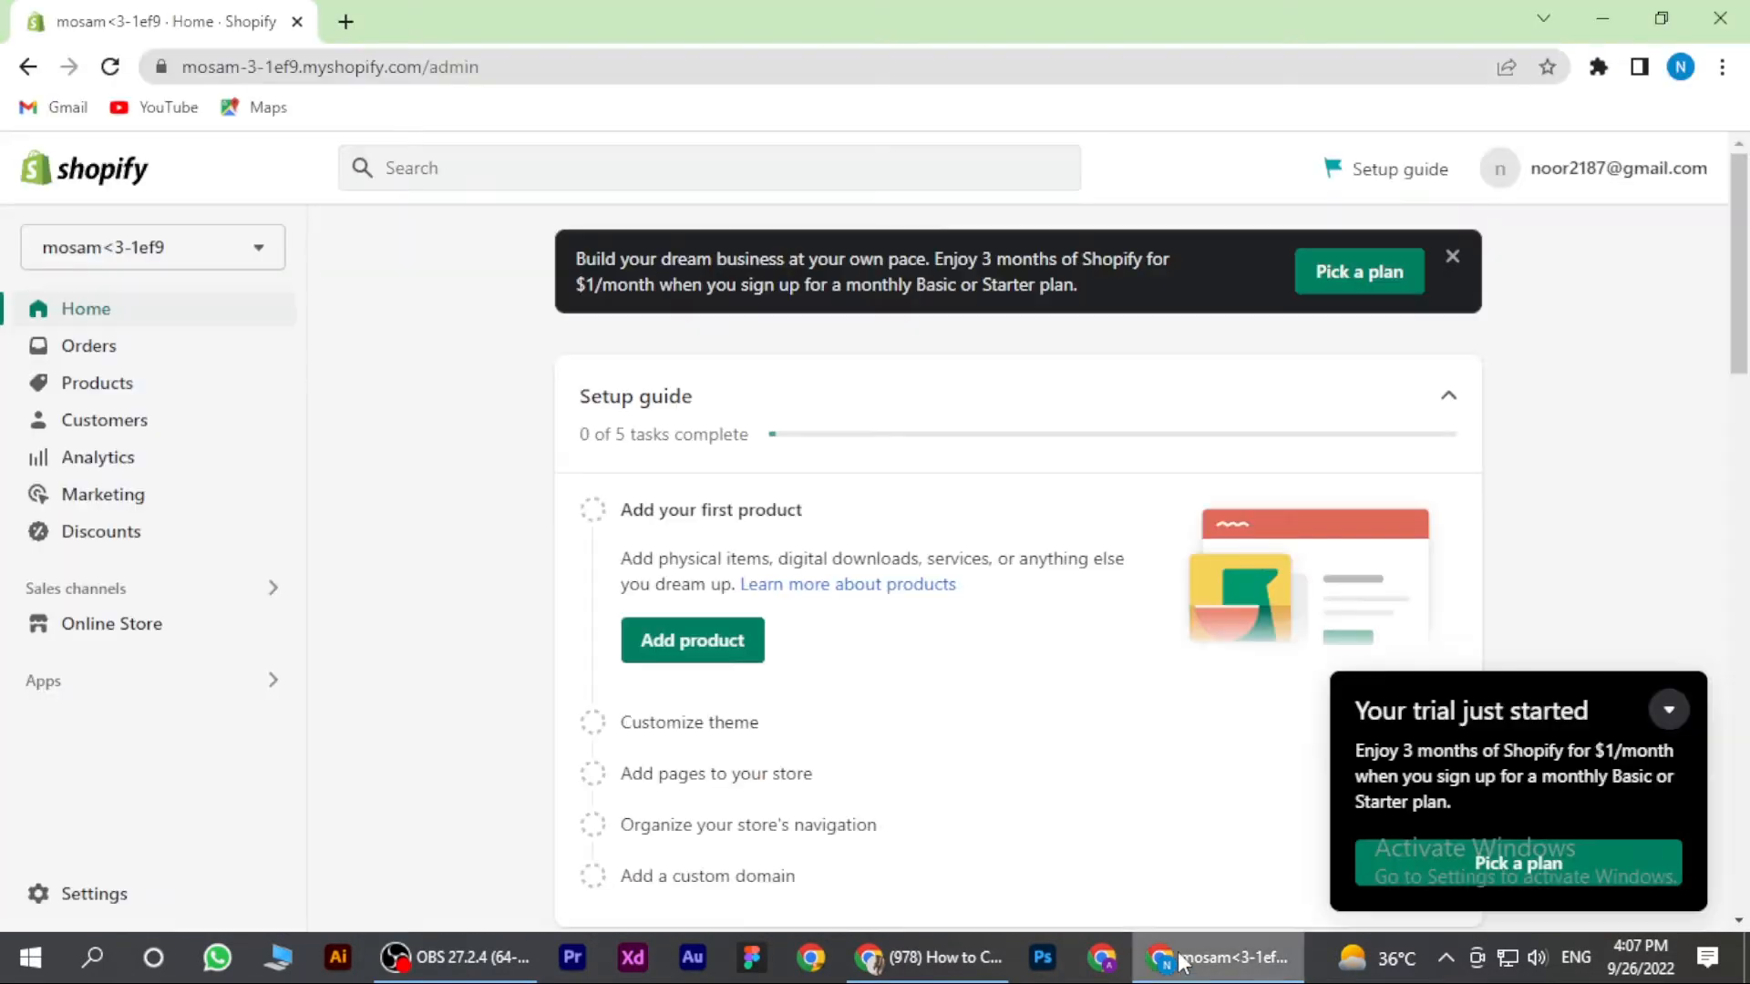
pyautogui.moveTo(679, 421)
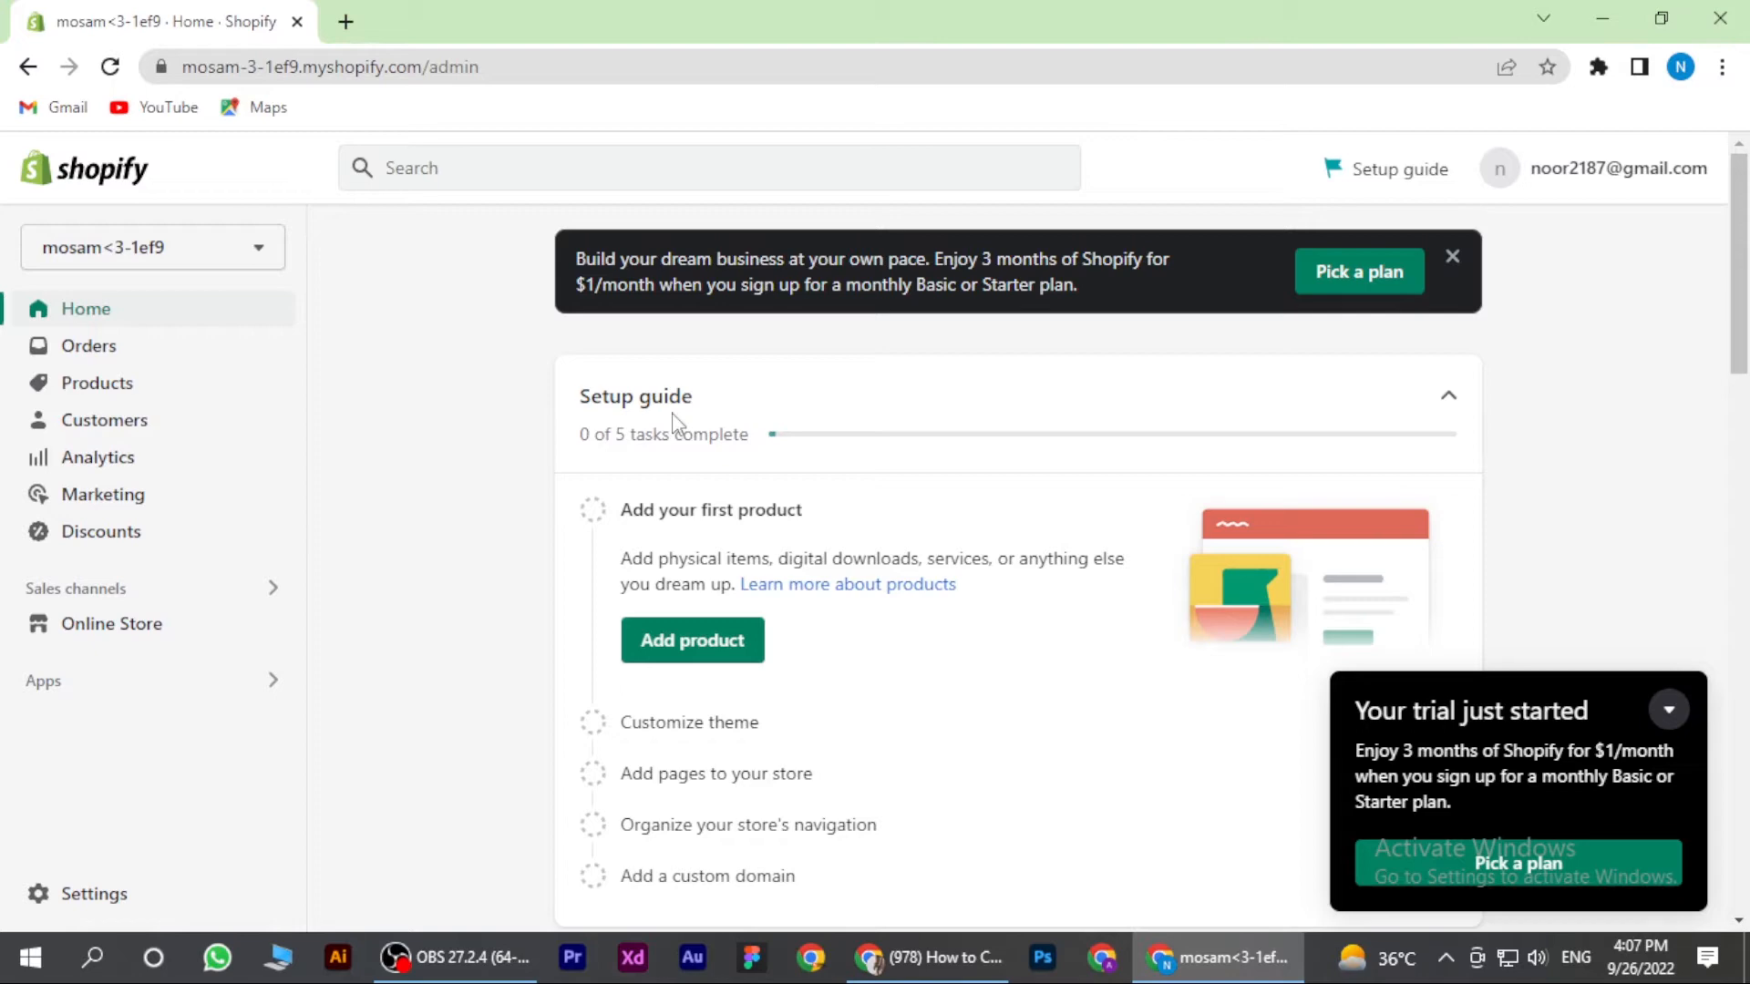
pyautogui.moveTo(95, 837)
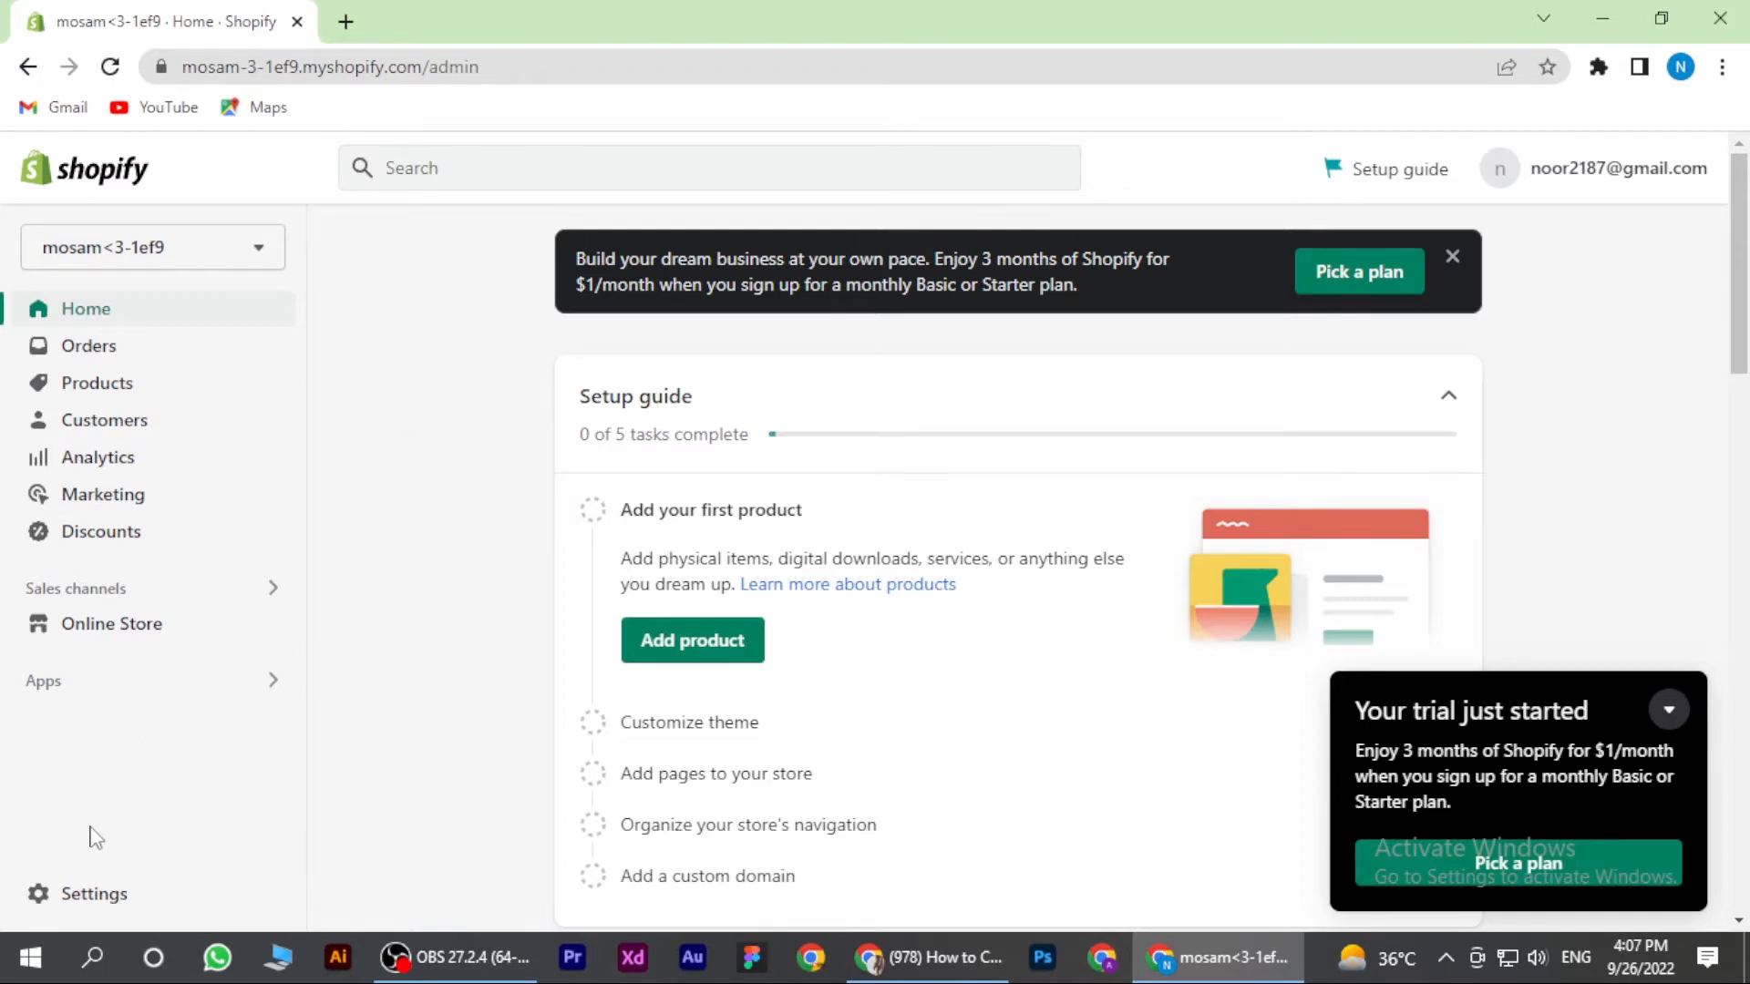
pyautogui.click(97, 893)
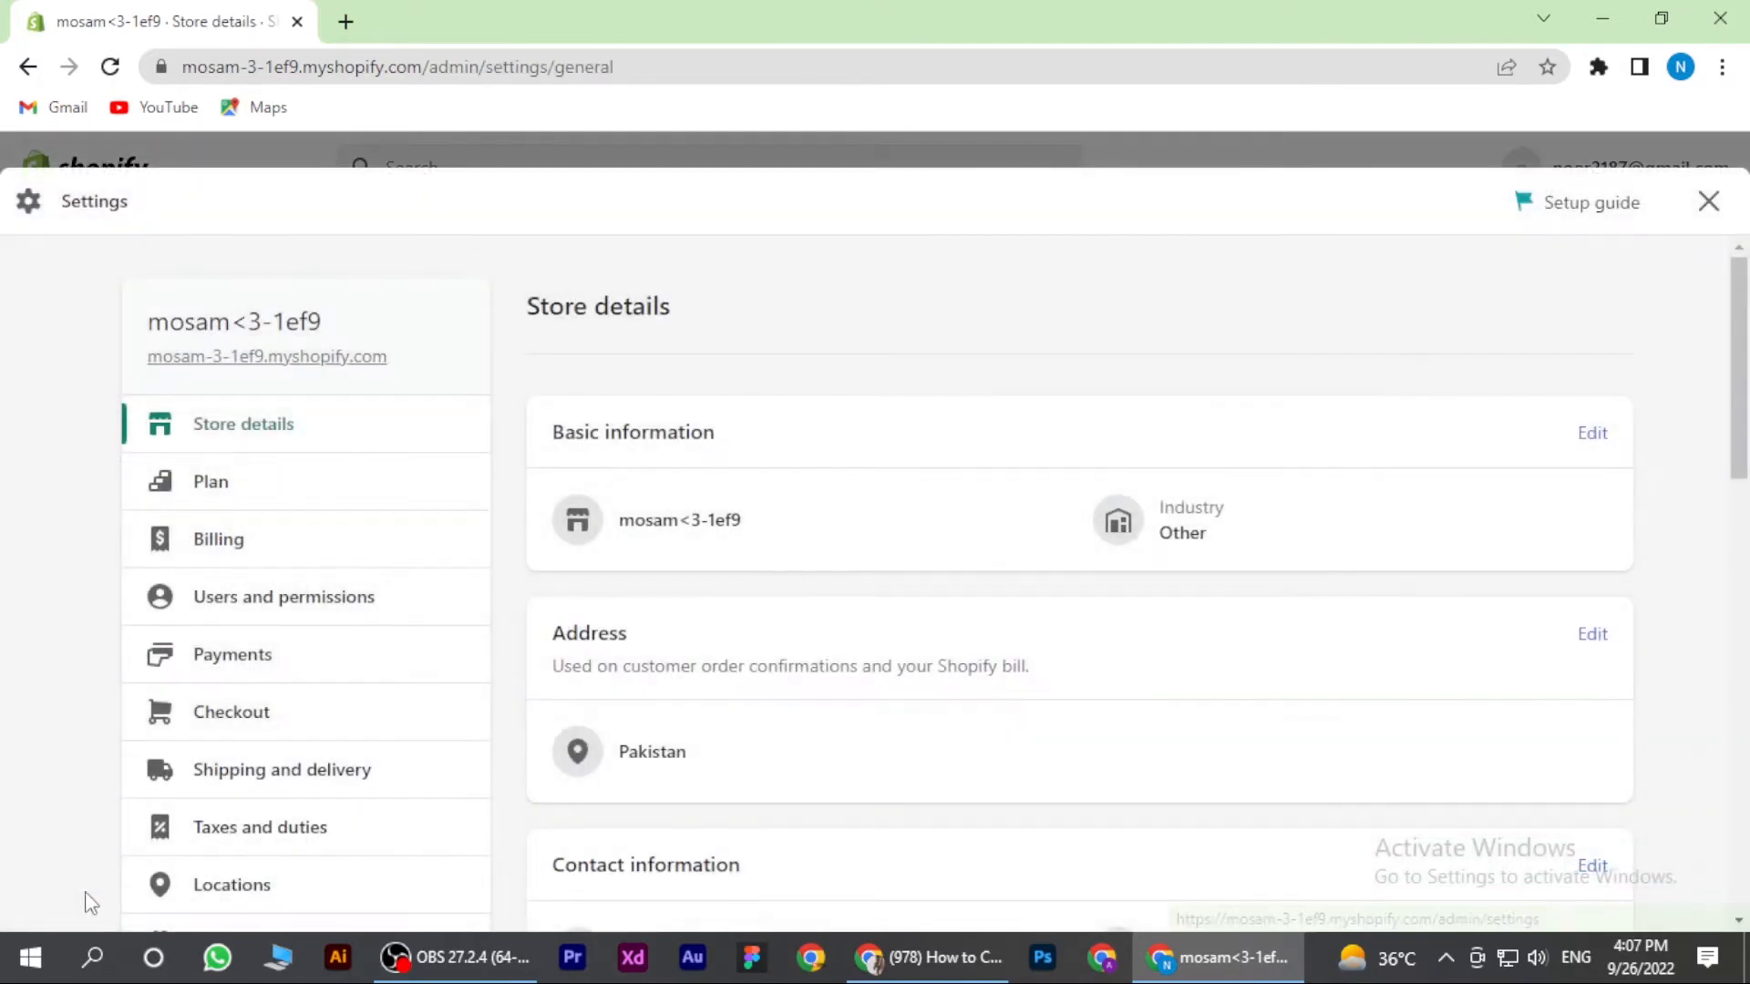
pyautogui.moveTo(231, 627)
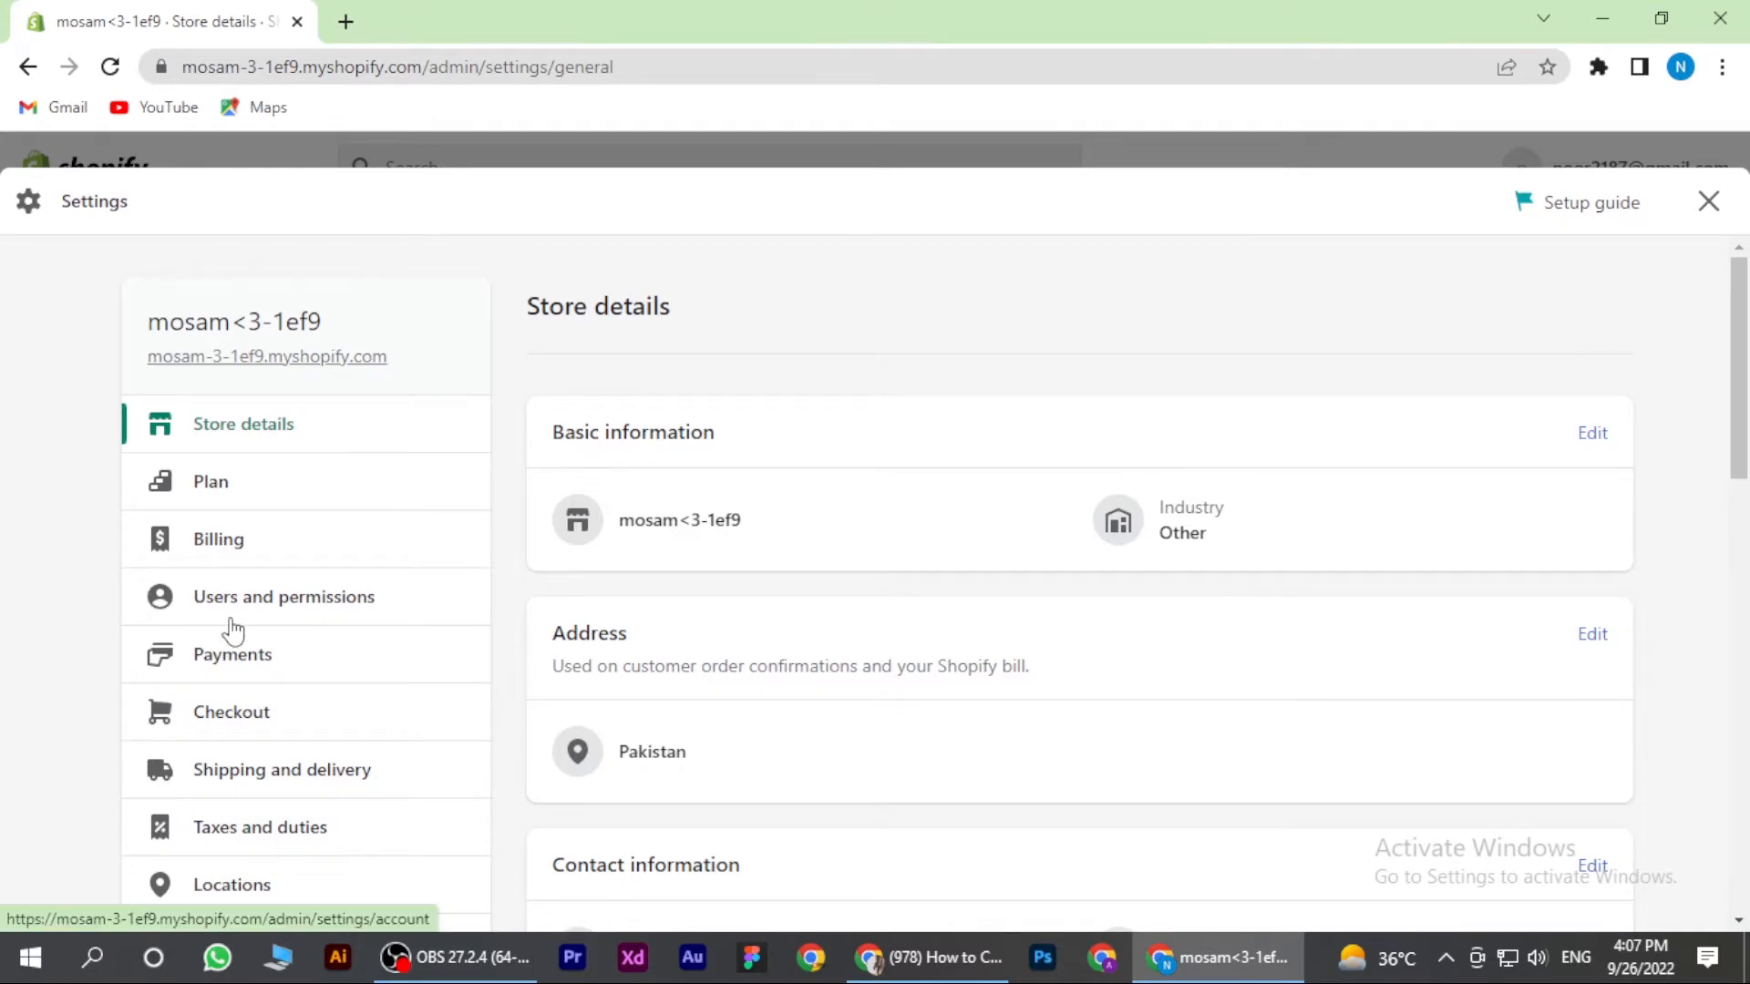
pyautogui.scroll(-3)
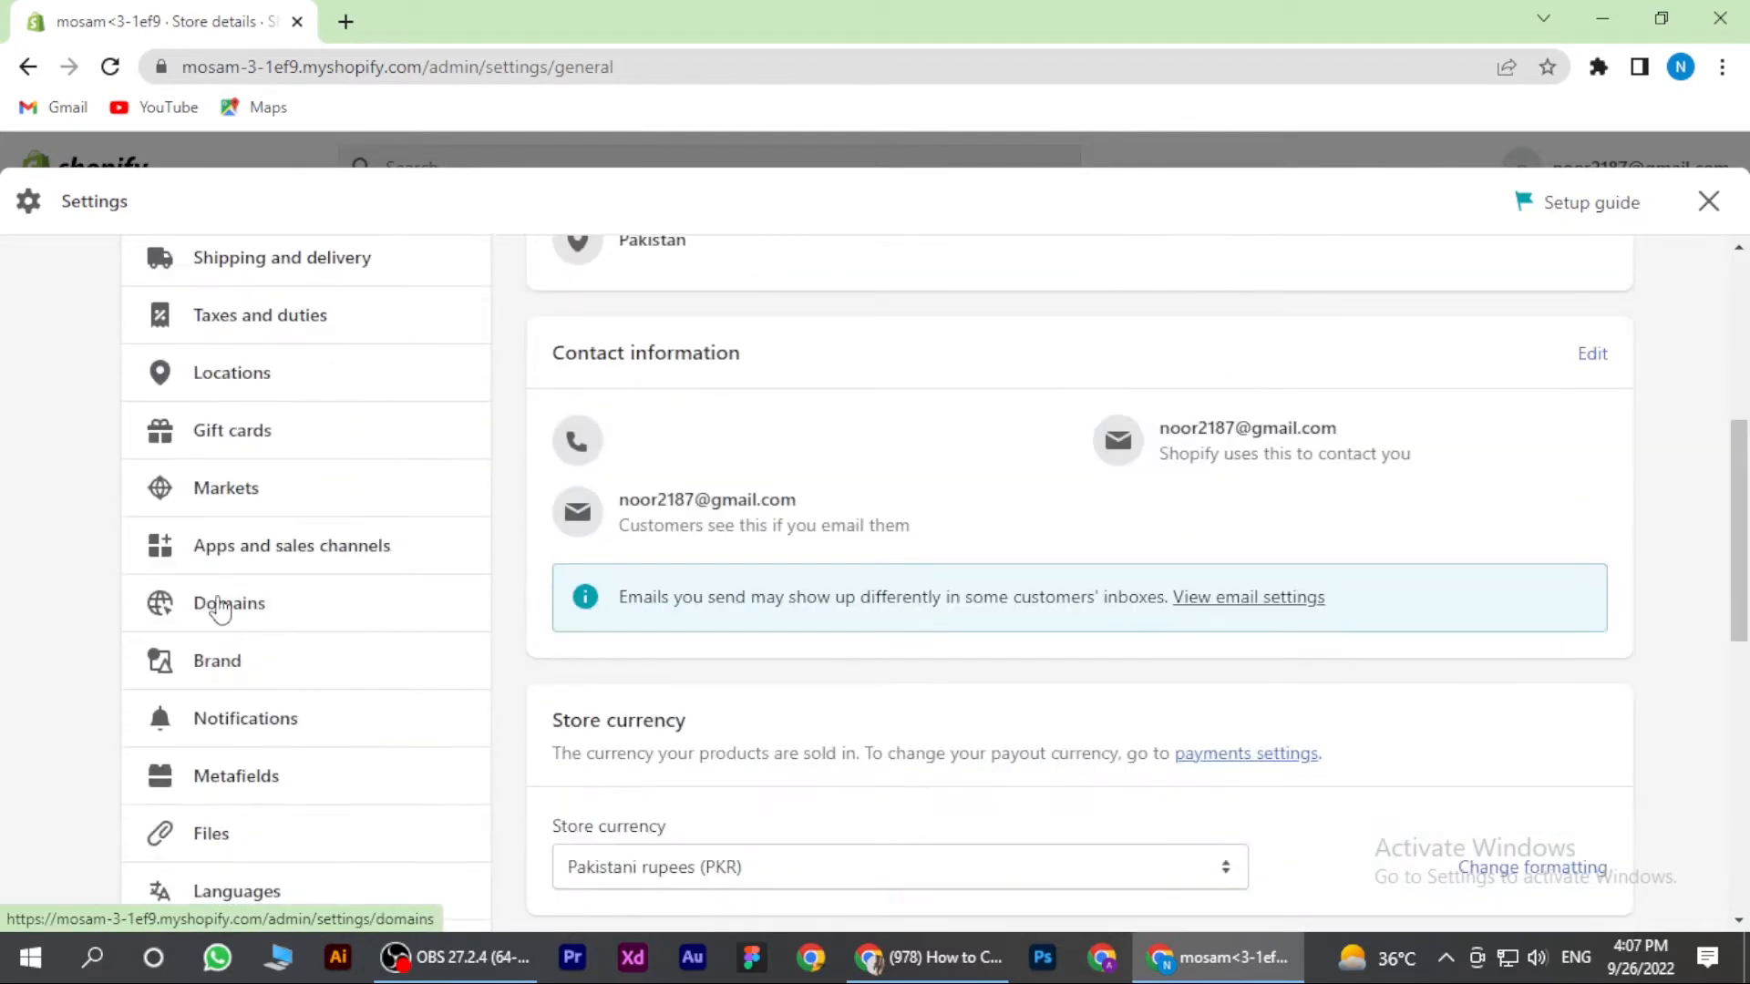
pyautogui.click(230, 603)
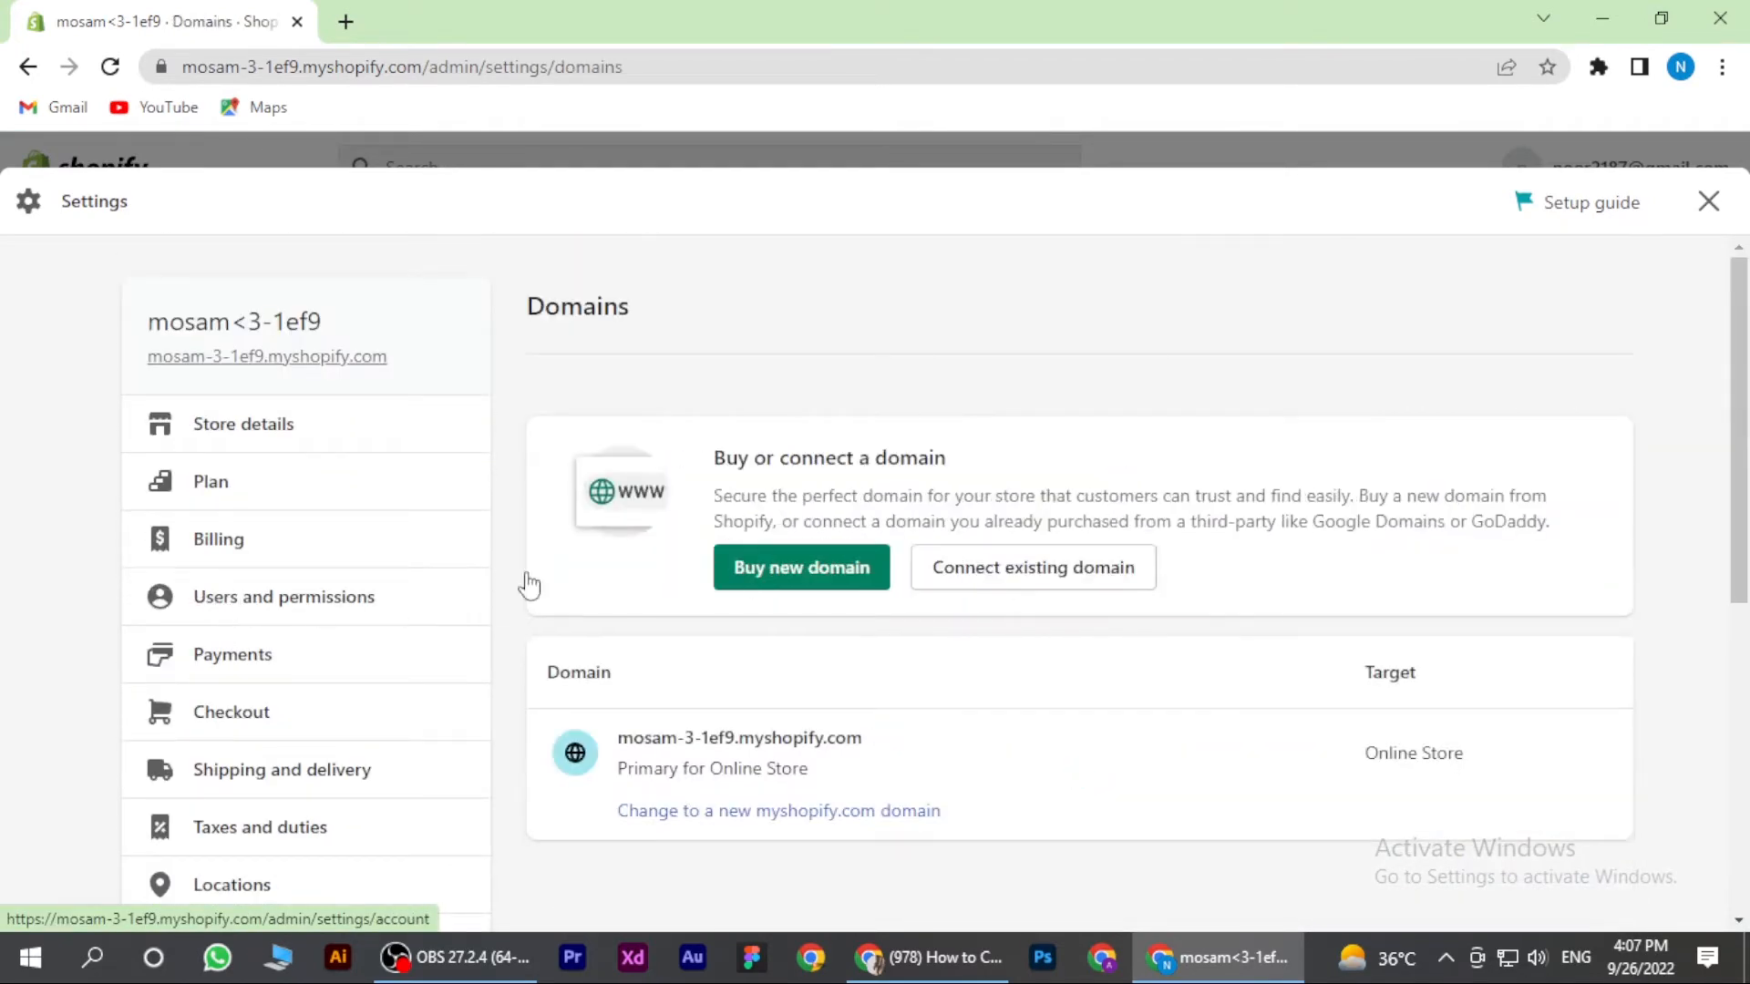
pyautogui.scroll(-3)
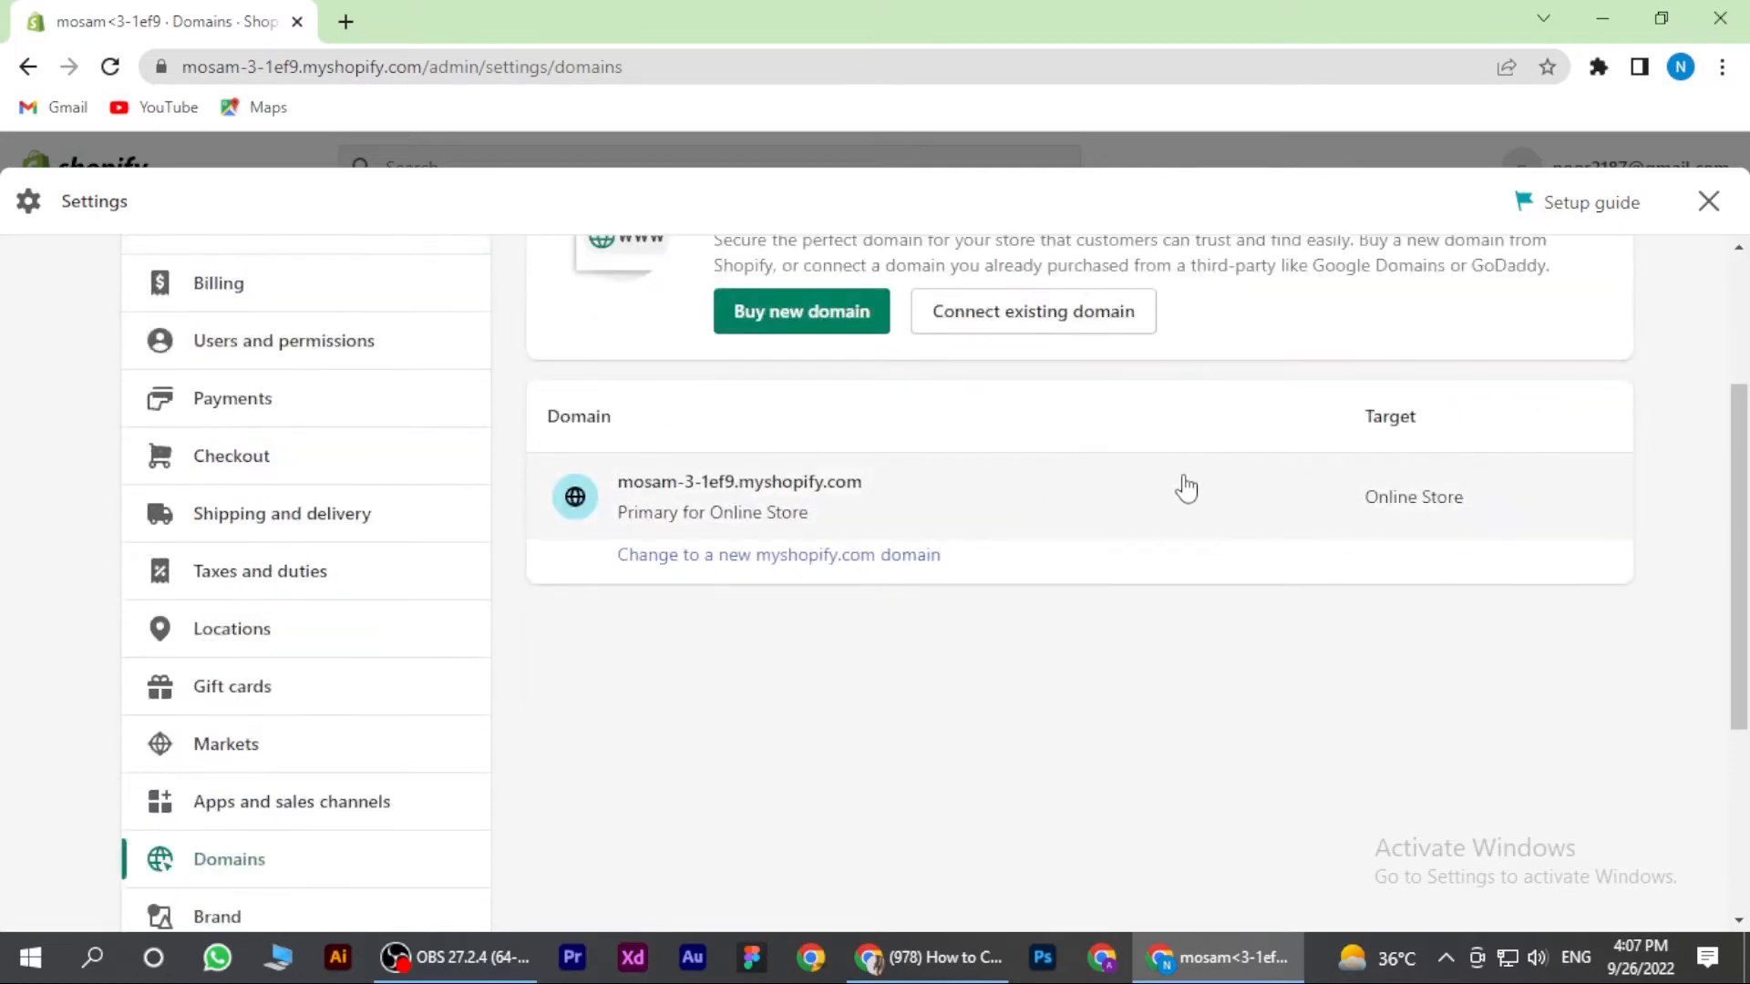
# Change the myshopify.com domain to Howtodigital, making howtodigital.myshopify.com primary with the old address redirecting.
pyautogui.click(778, 554)
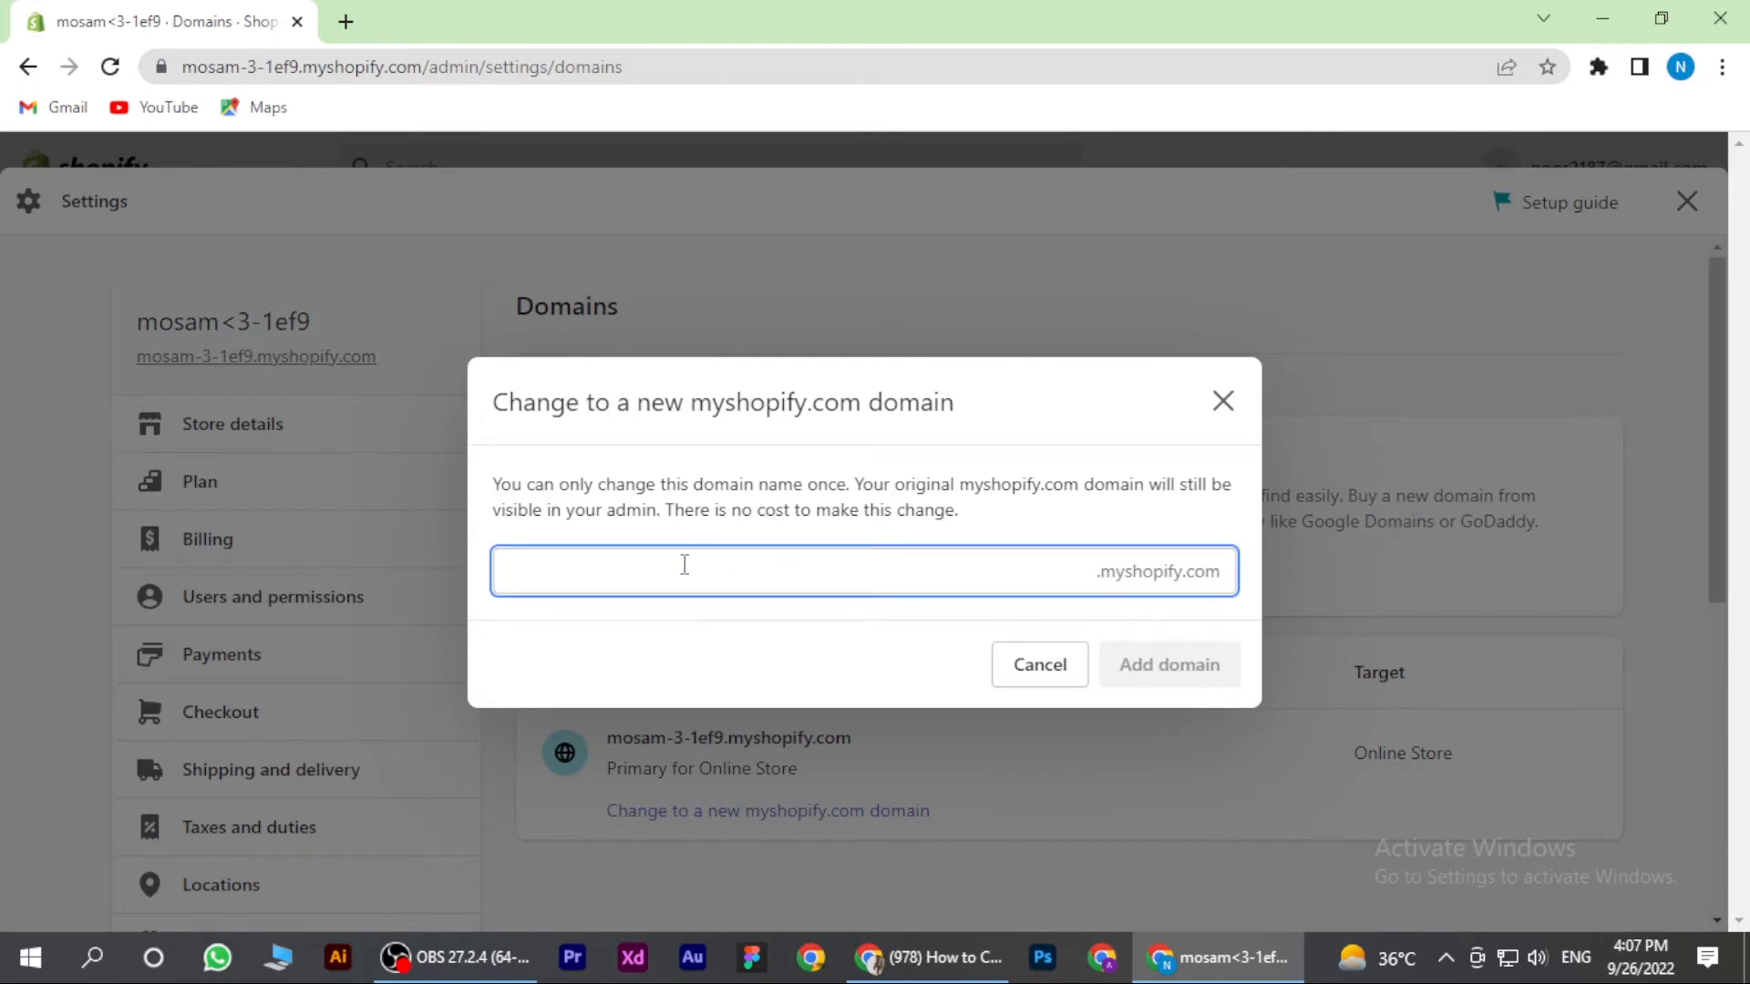
pyautogui.write('How')
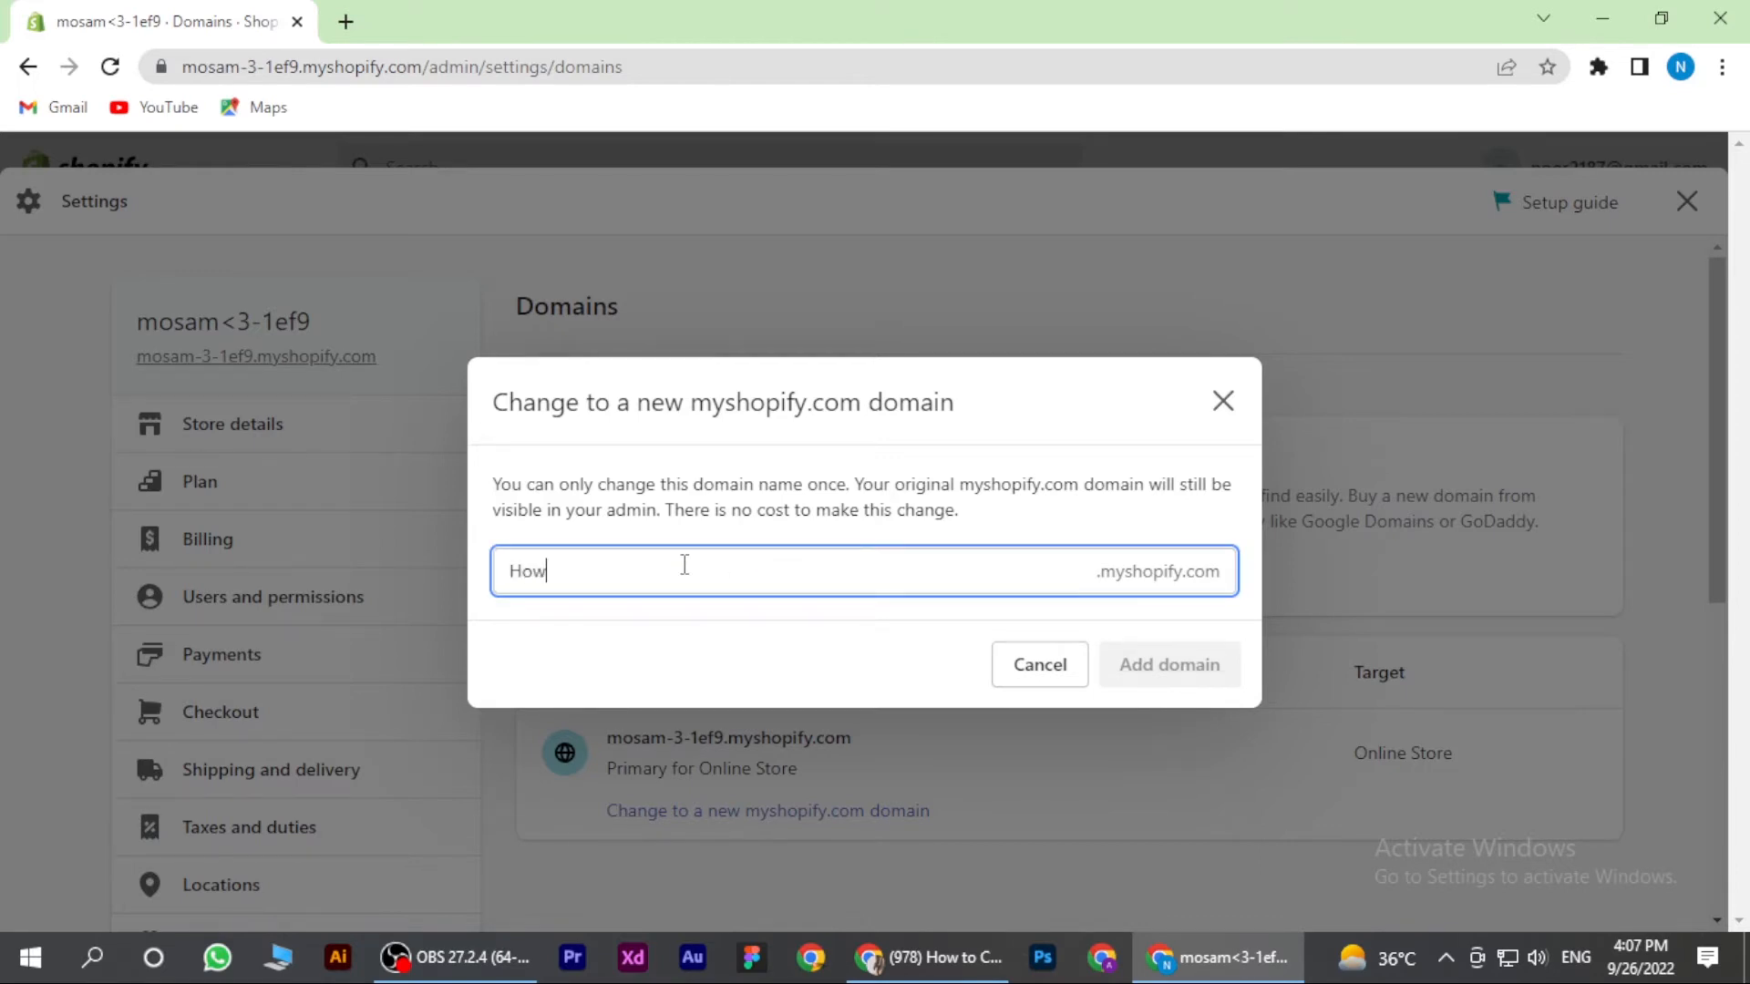
pyautogui.write('to')
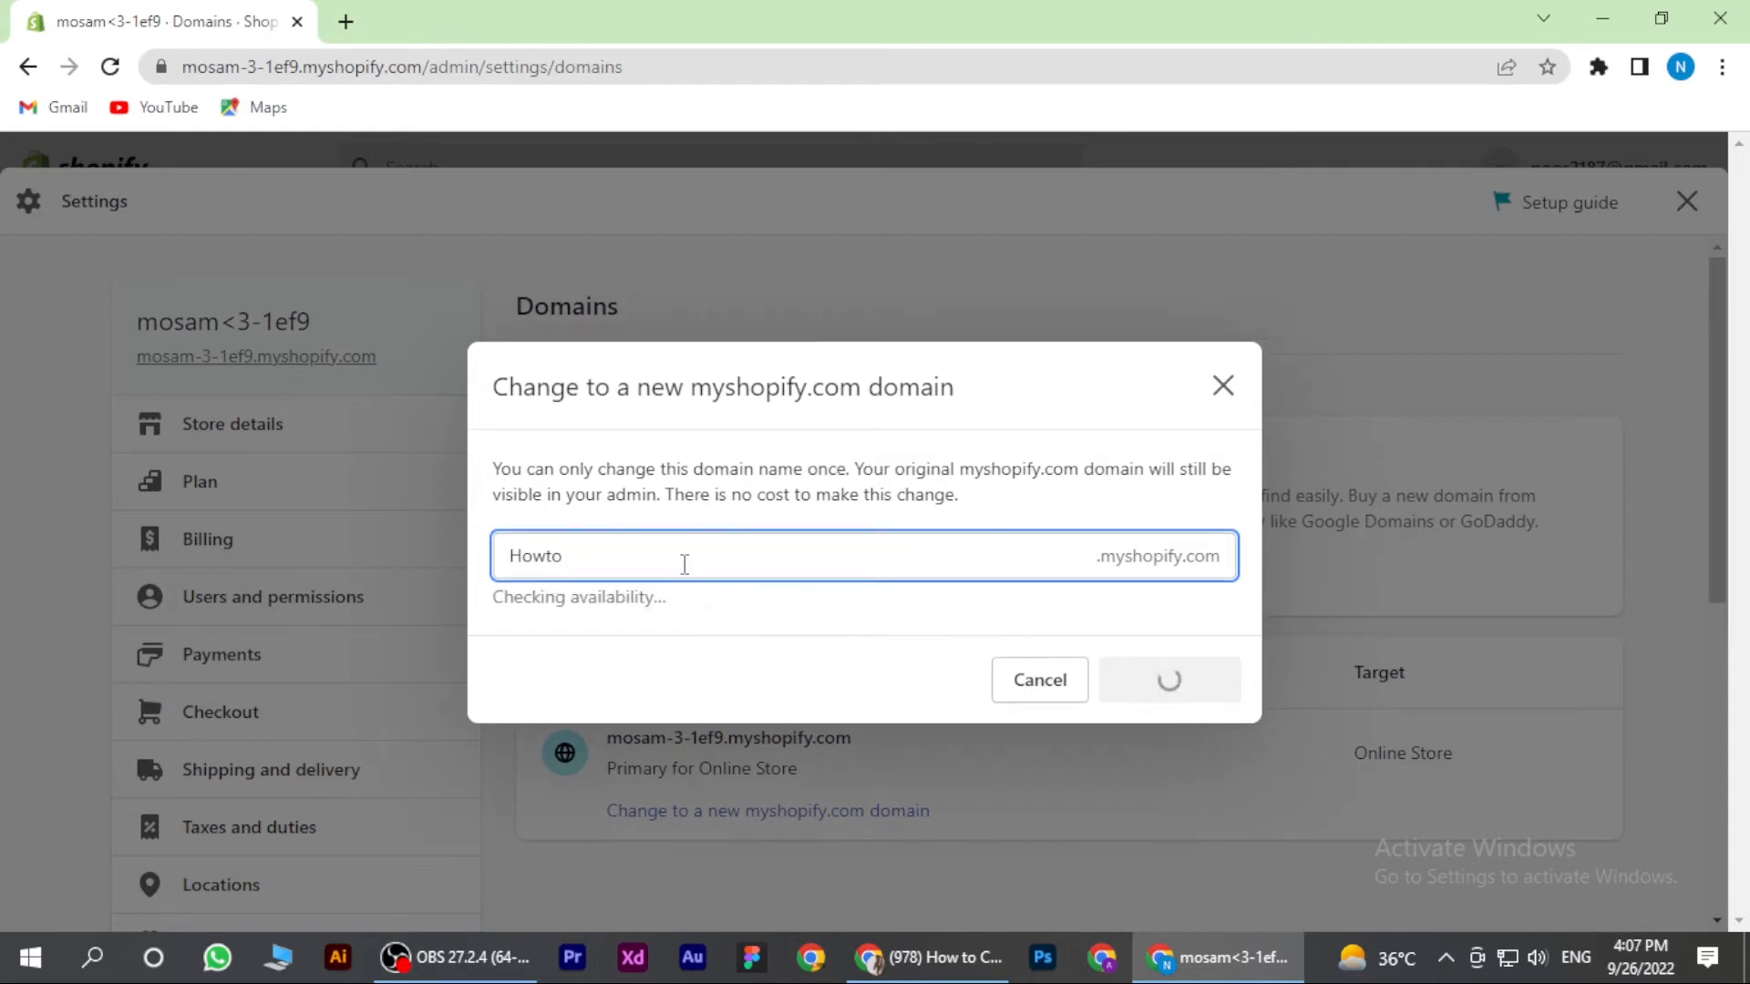
pyautogui.write('digital')
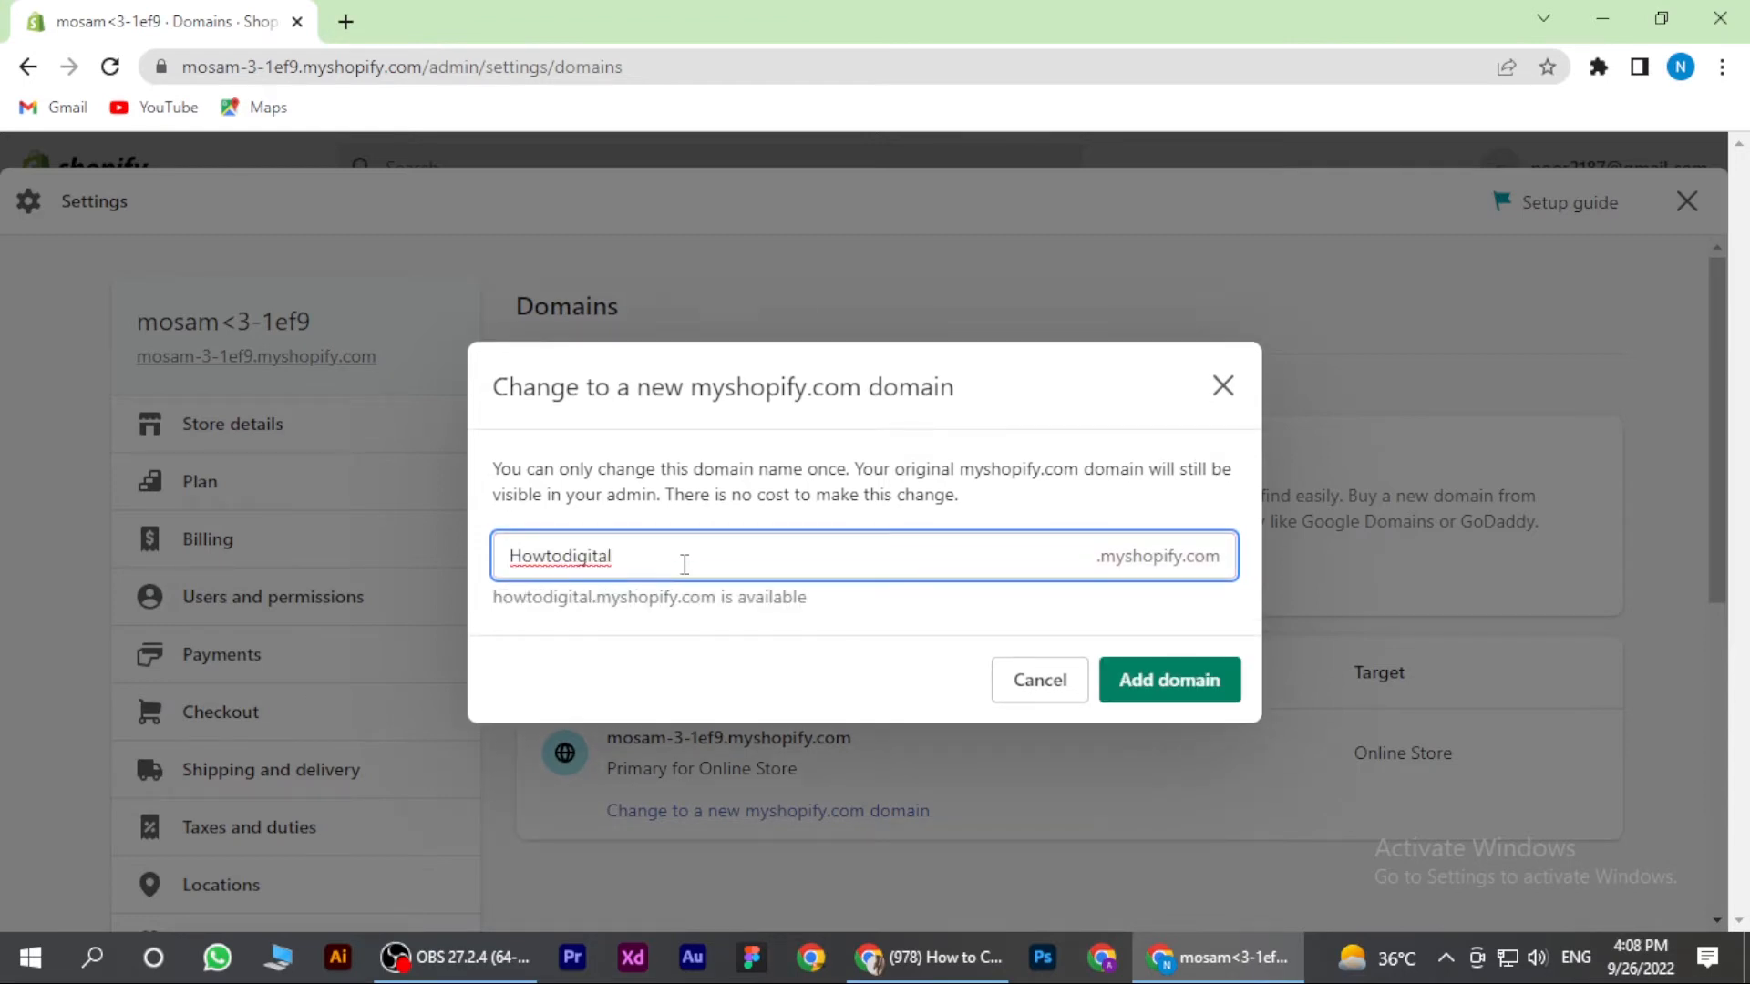
pyautogui.click(1169, 680)
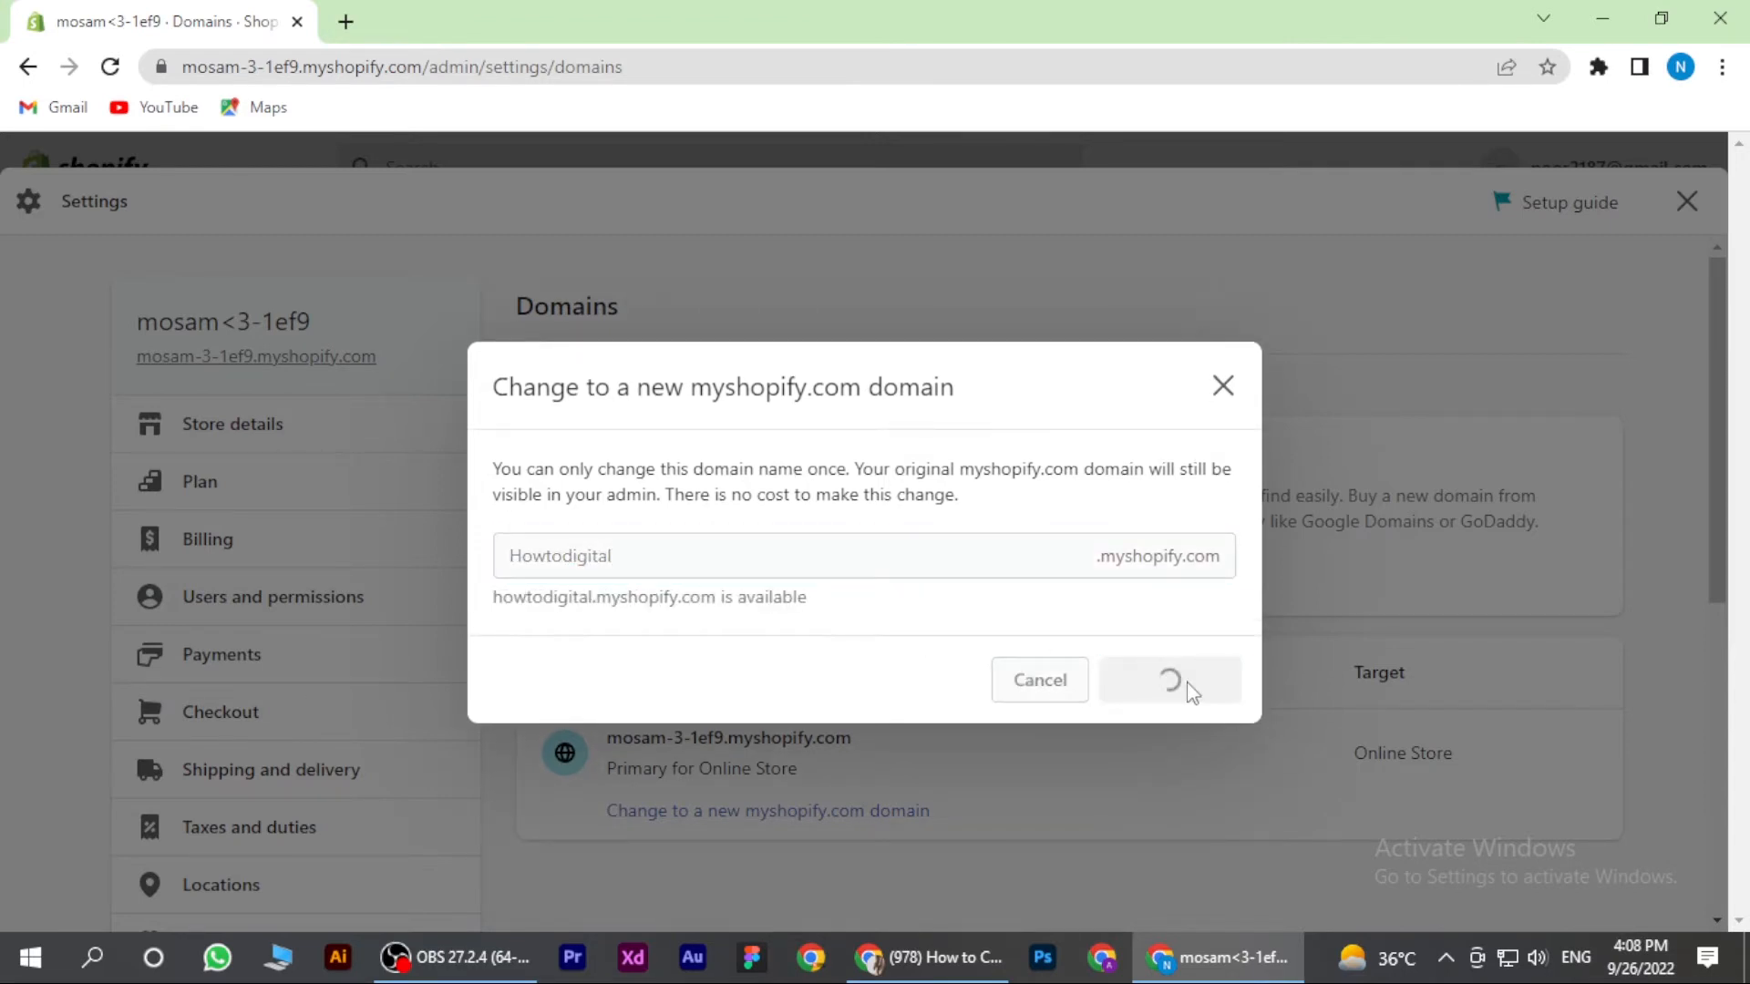
pyautogui.click(1169, 680)
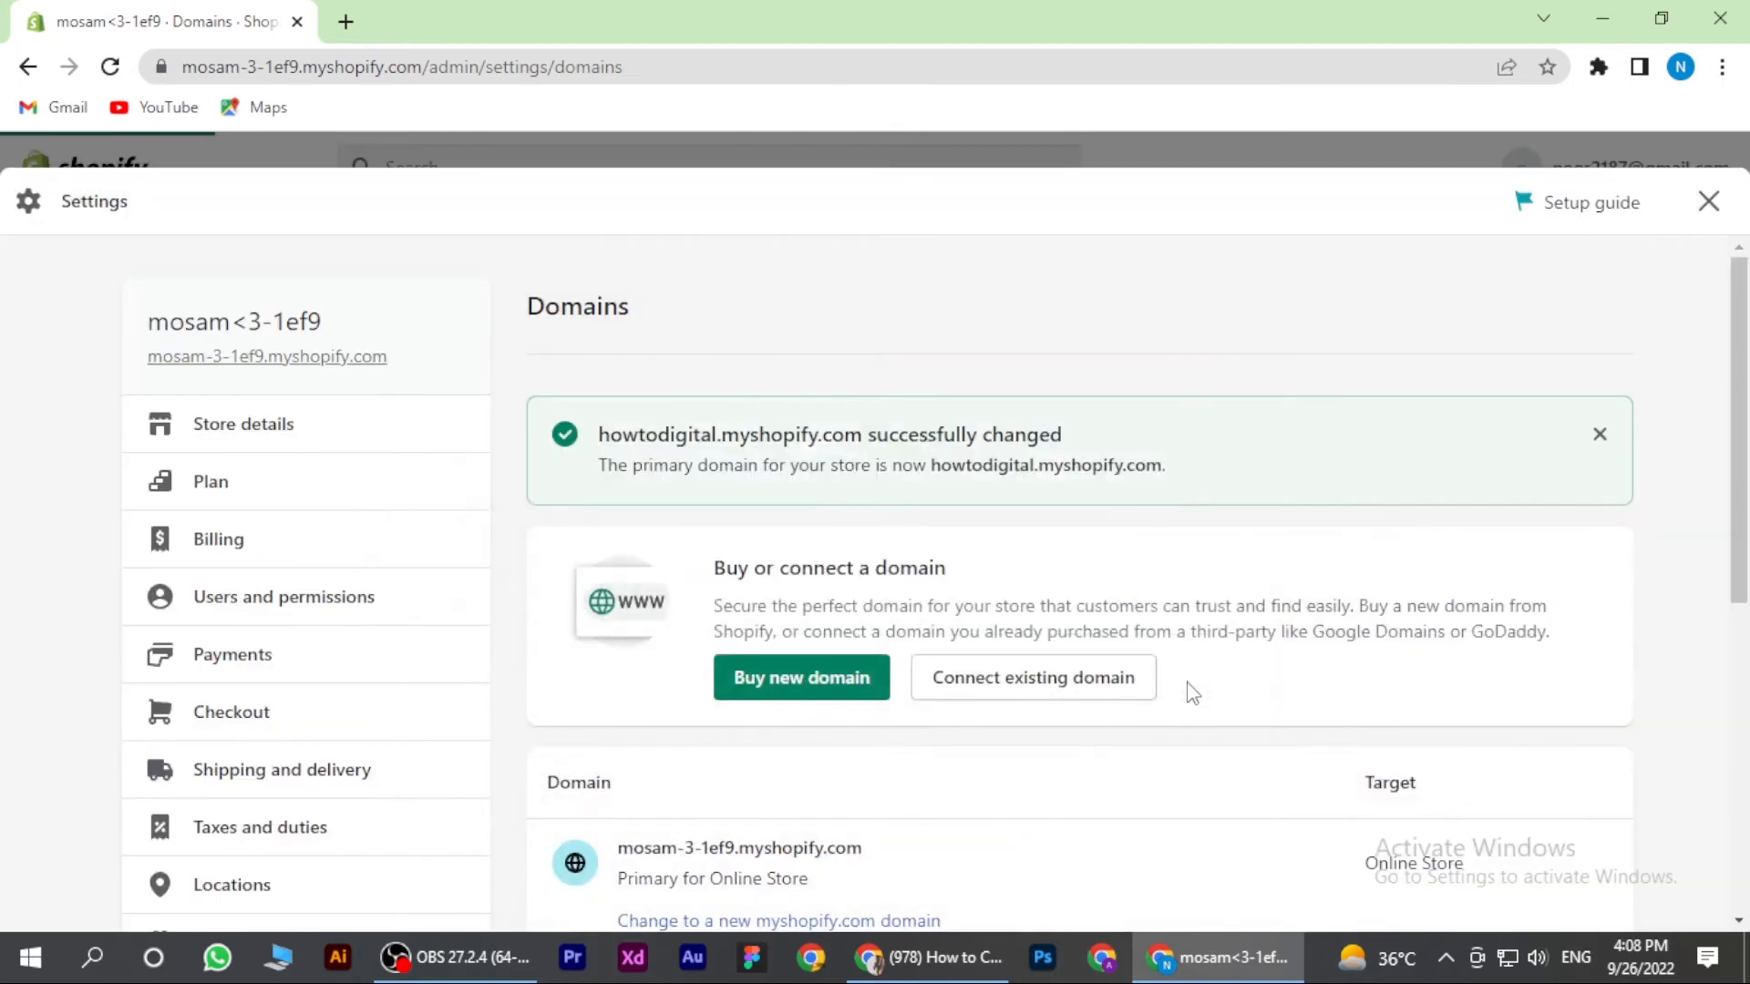
pyautogui.scroll(-3)
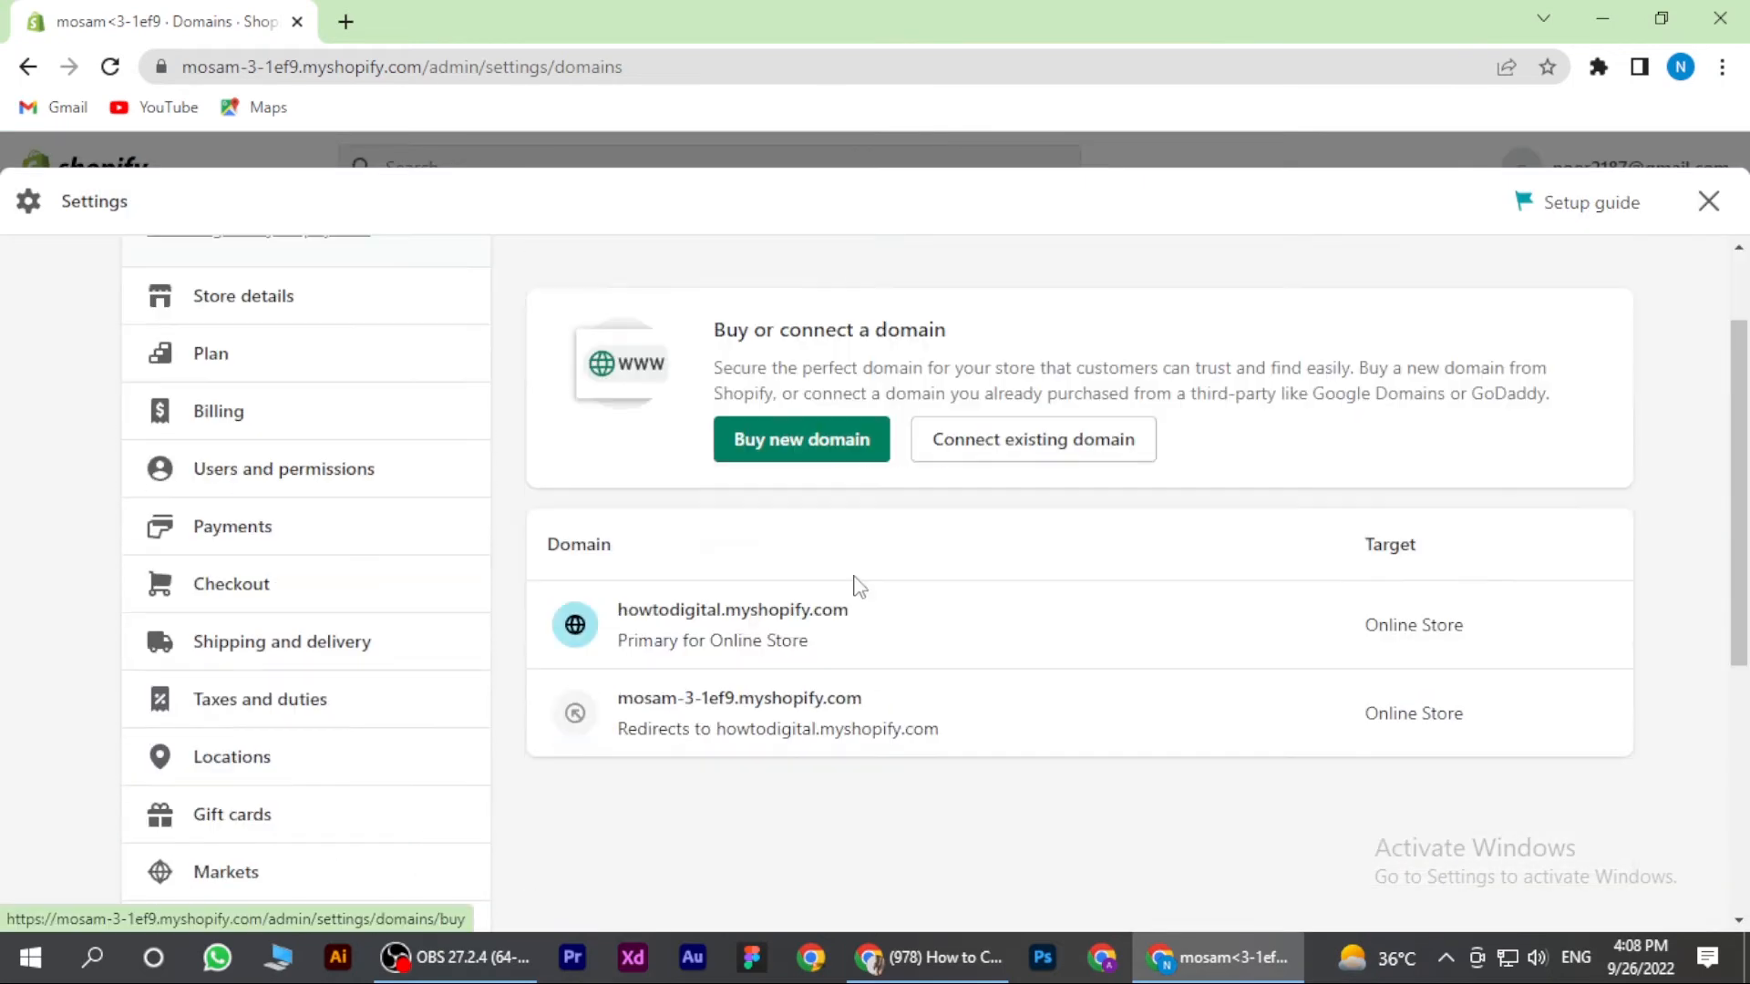
pyautogui.click(732, 609)
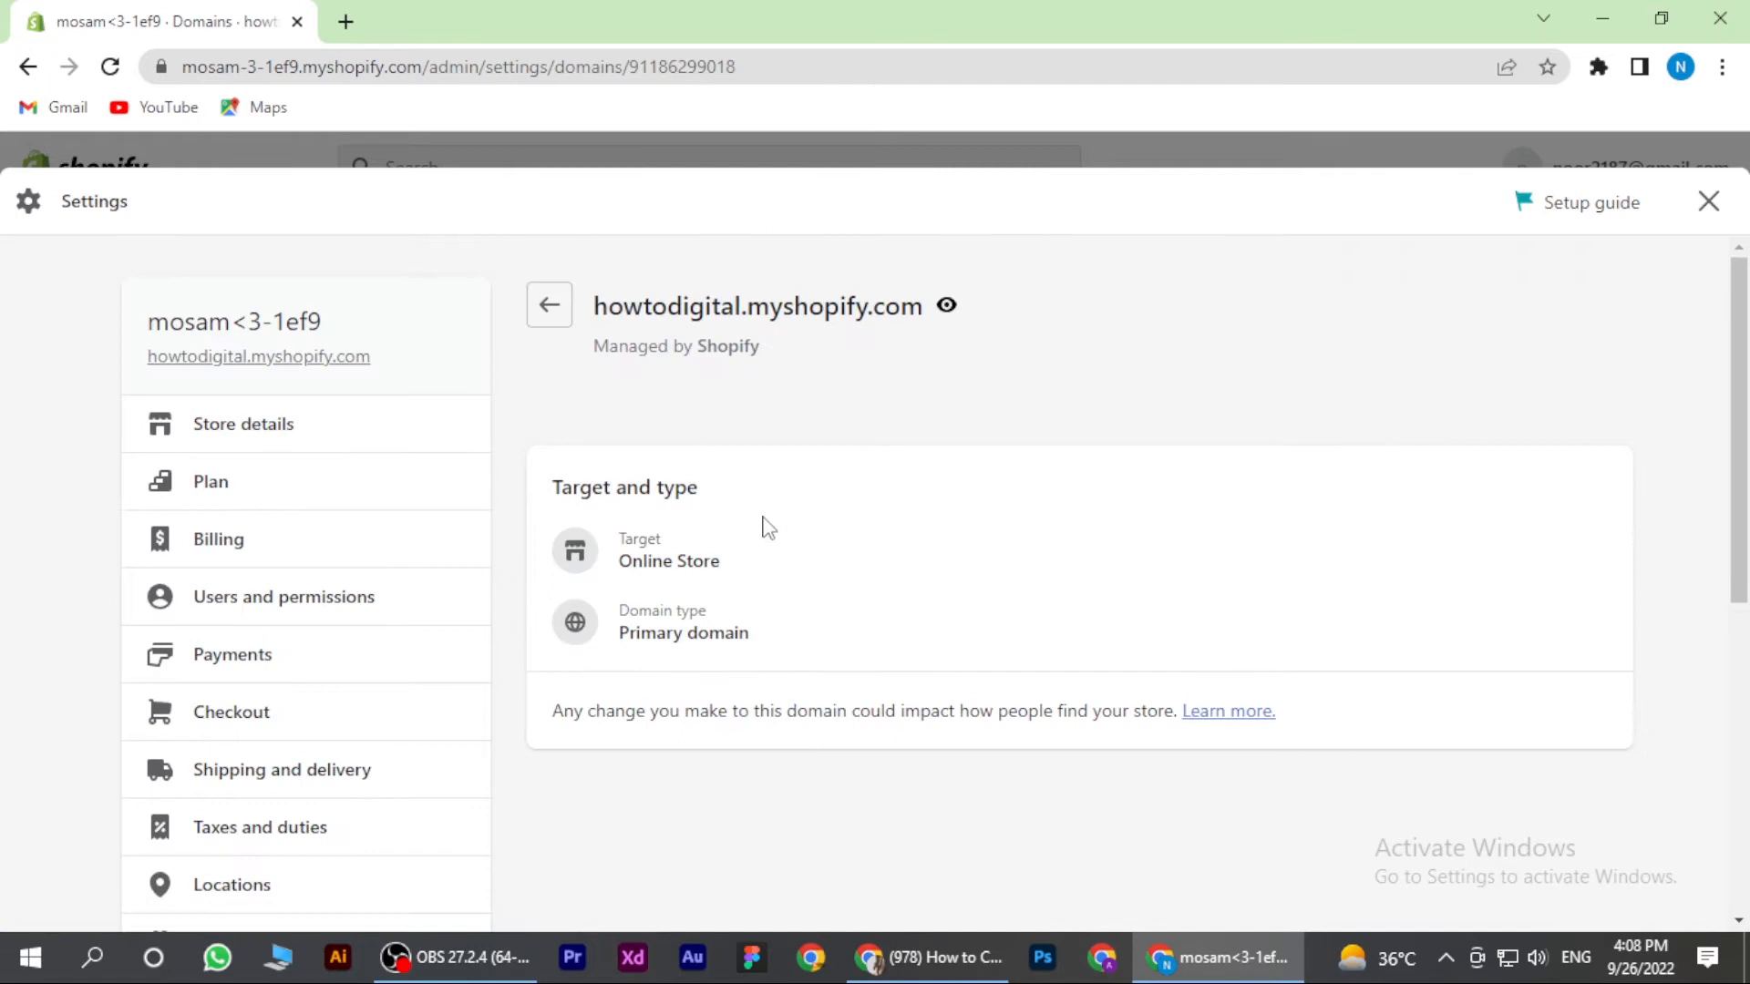
pyautogui.moveTo(883, 604)
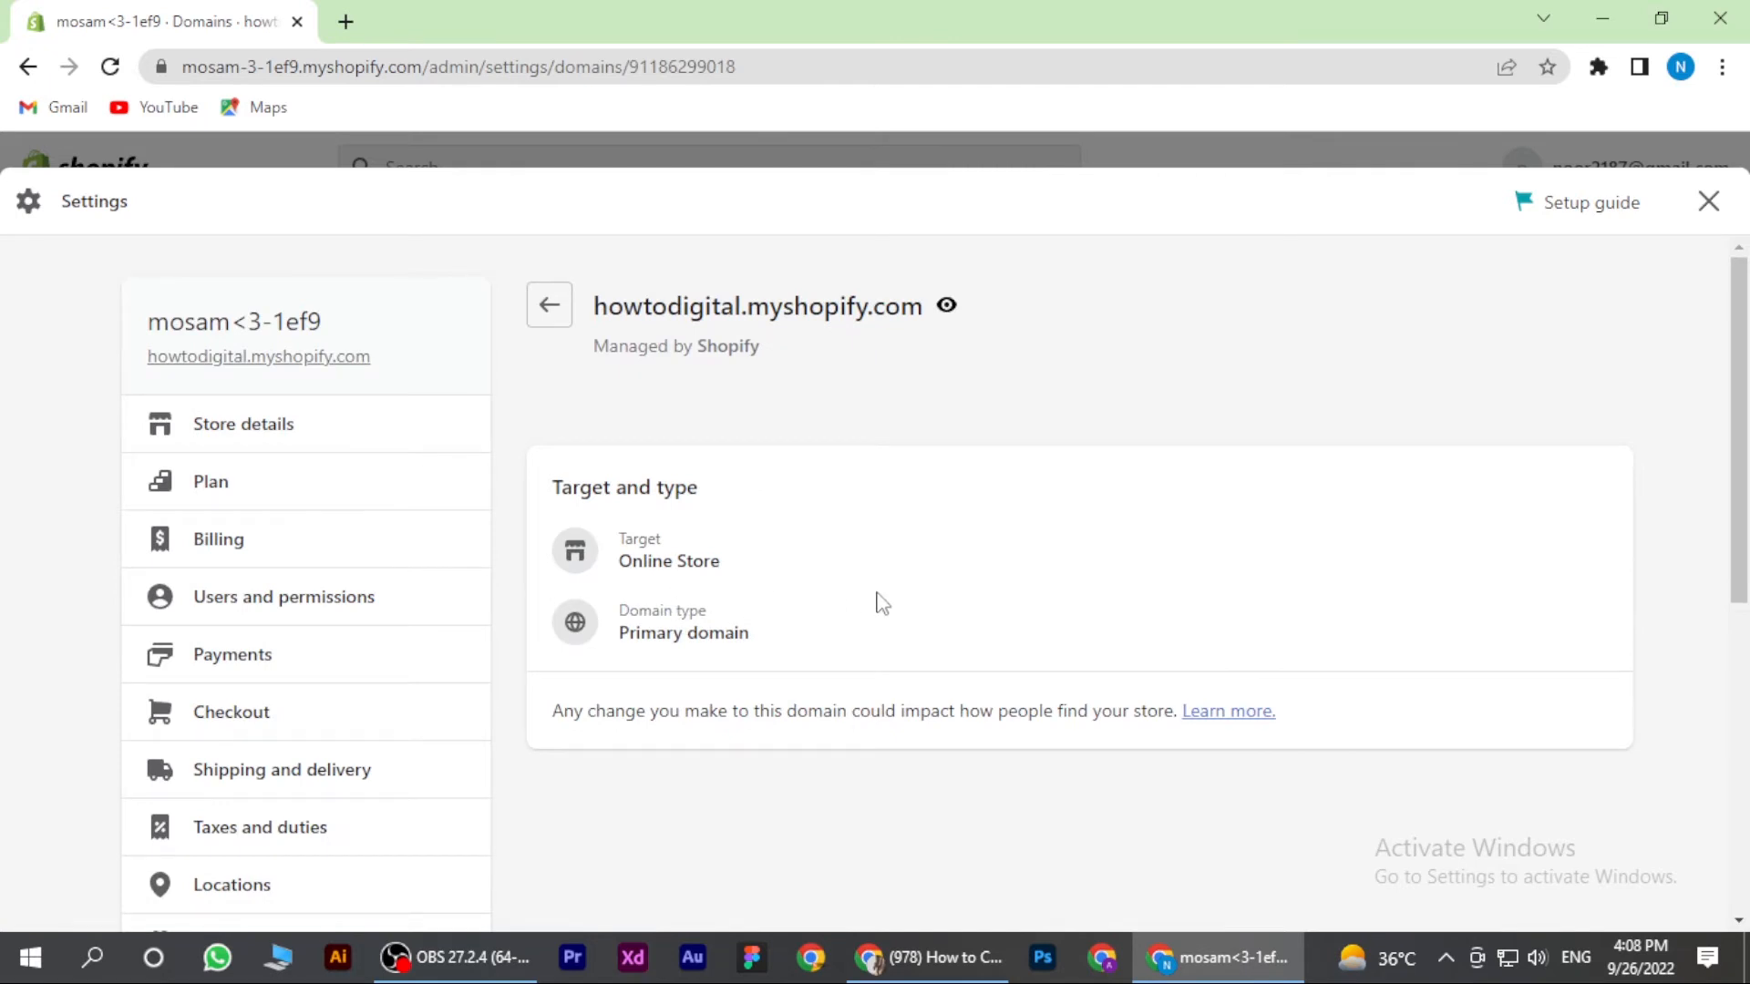
pyautogui.moveTo(685, 583)
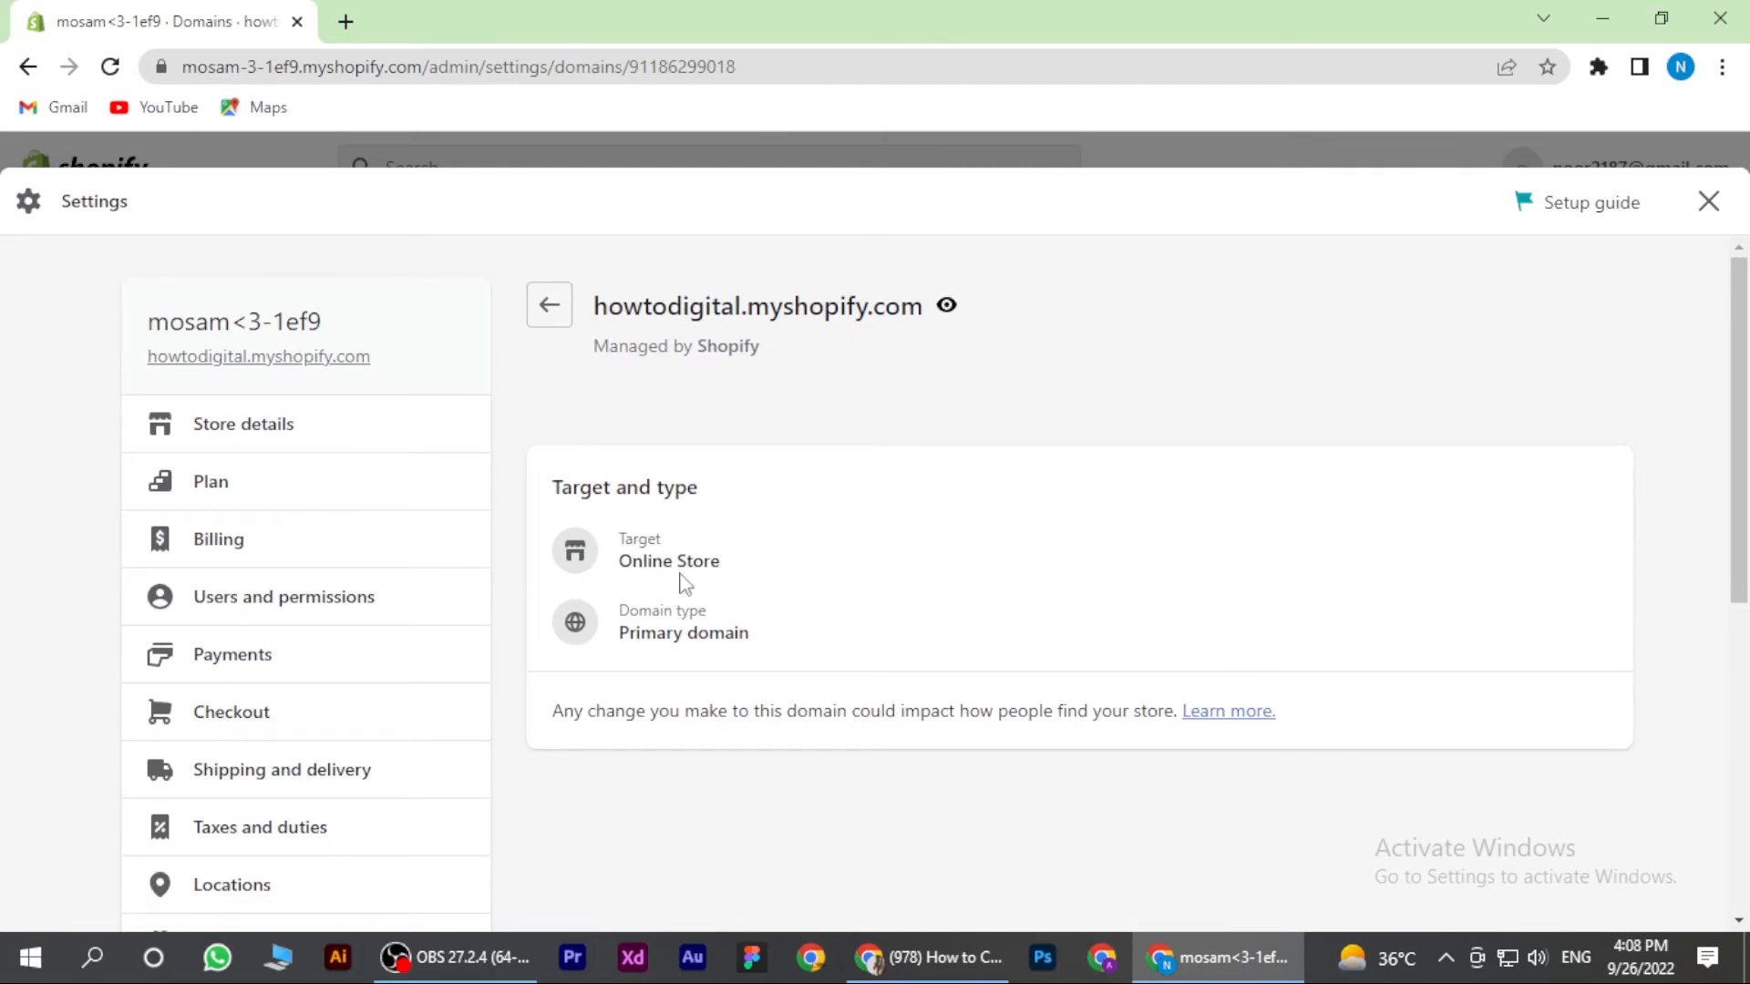
pyautogui.moveTo(737, 656)
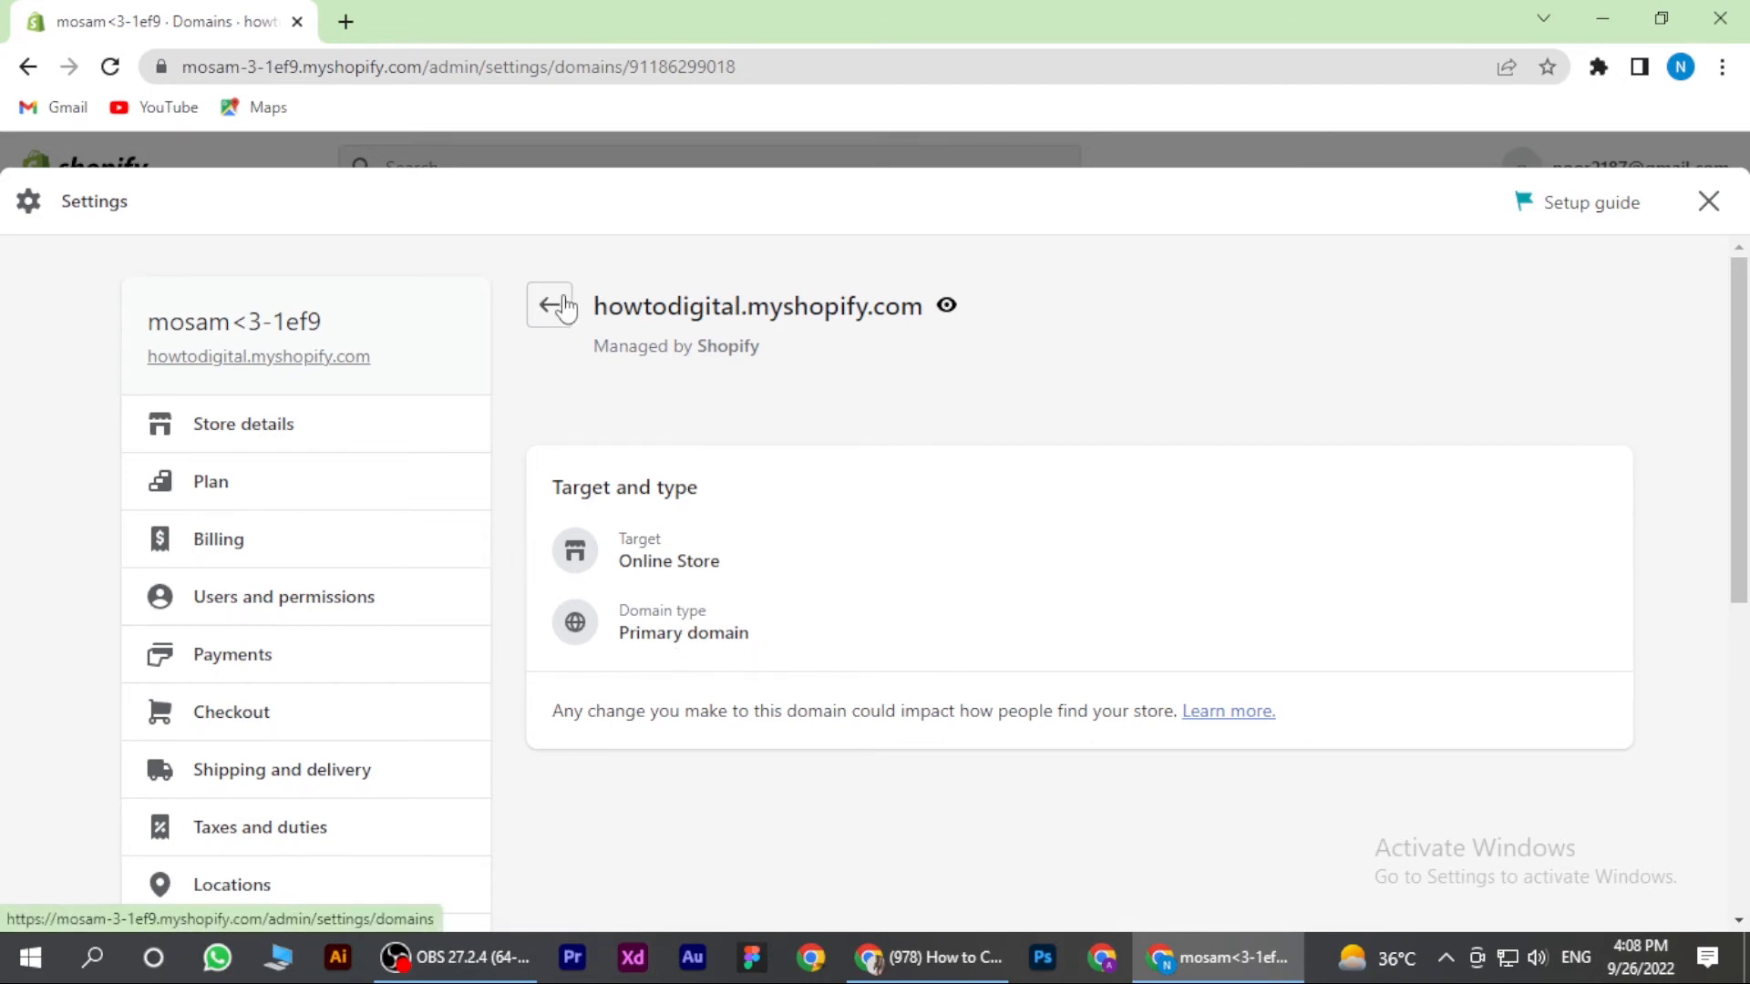
pyautogui.click(548, 304)
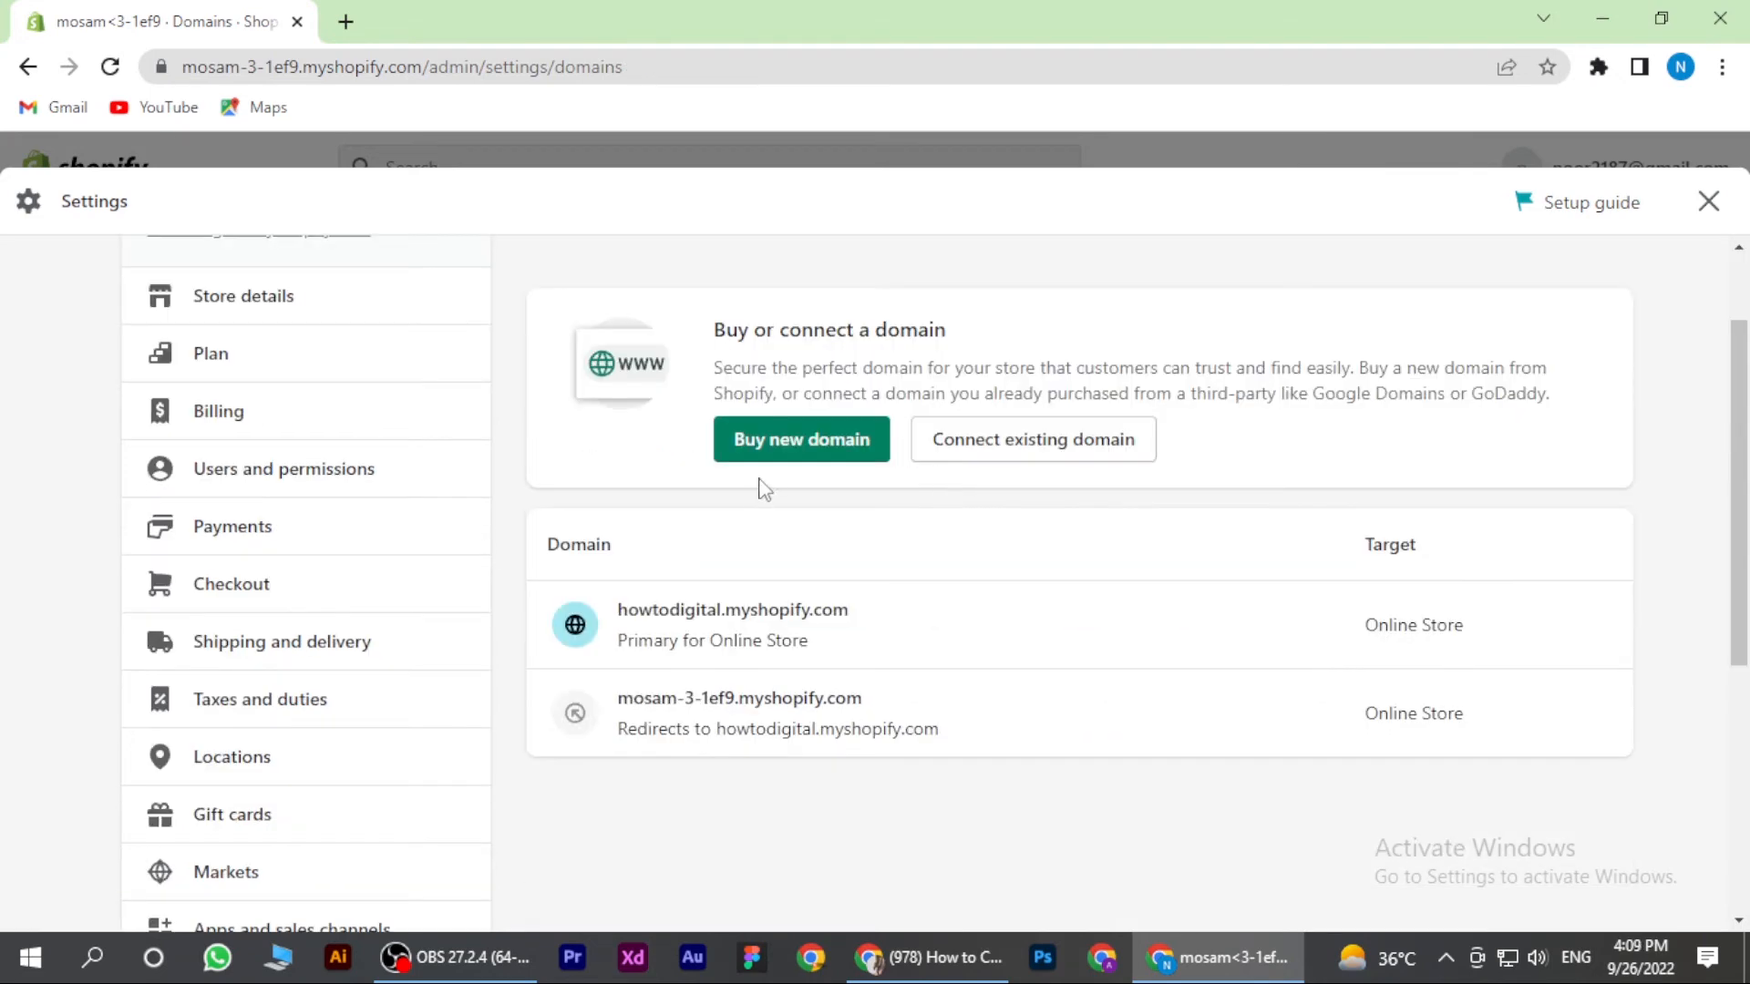
# Search Buy new domain for Howtodigital and review available extensions (.net available, .com/.org taken) and prices.
pyautogui.click(801, 439)
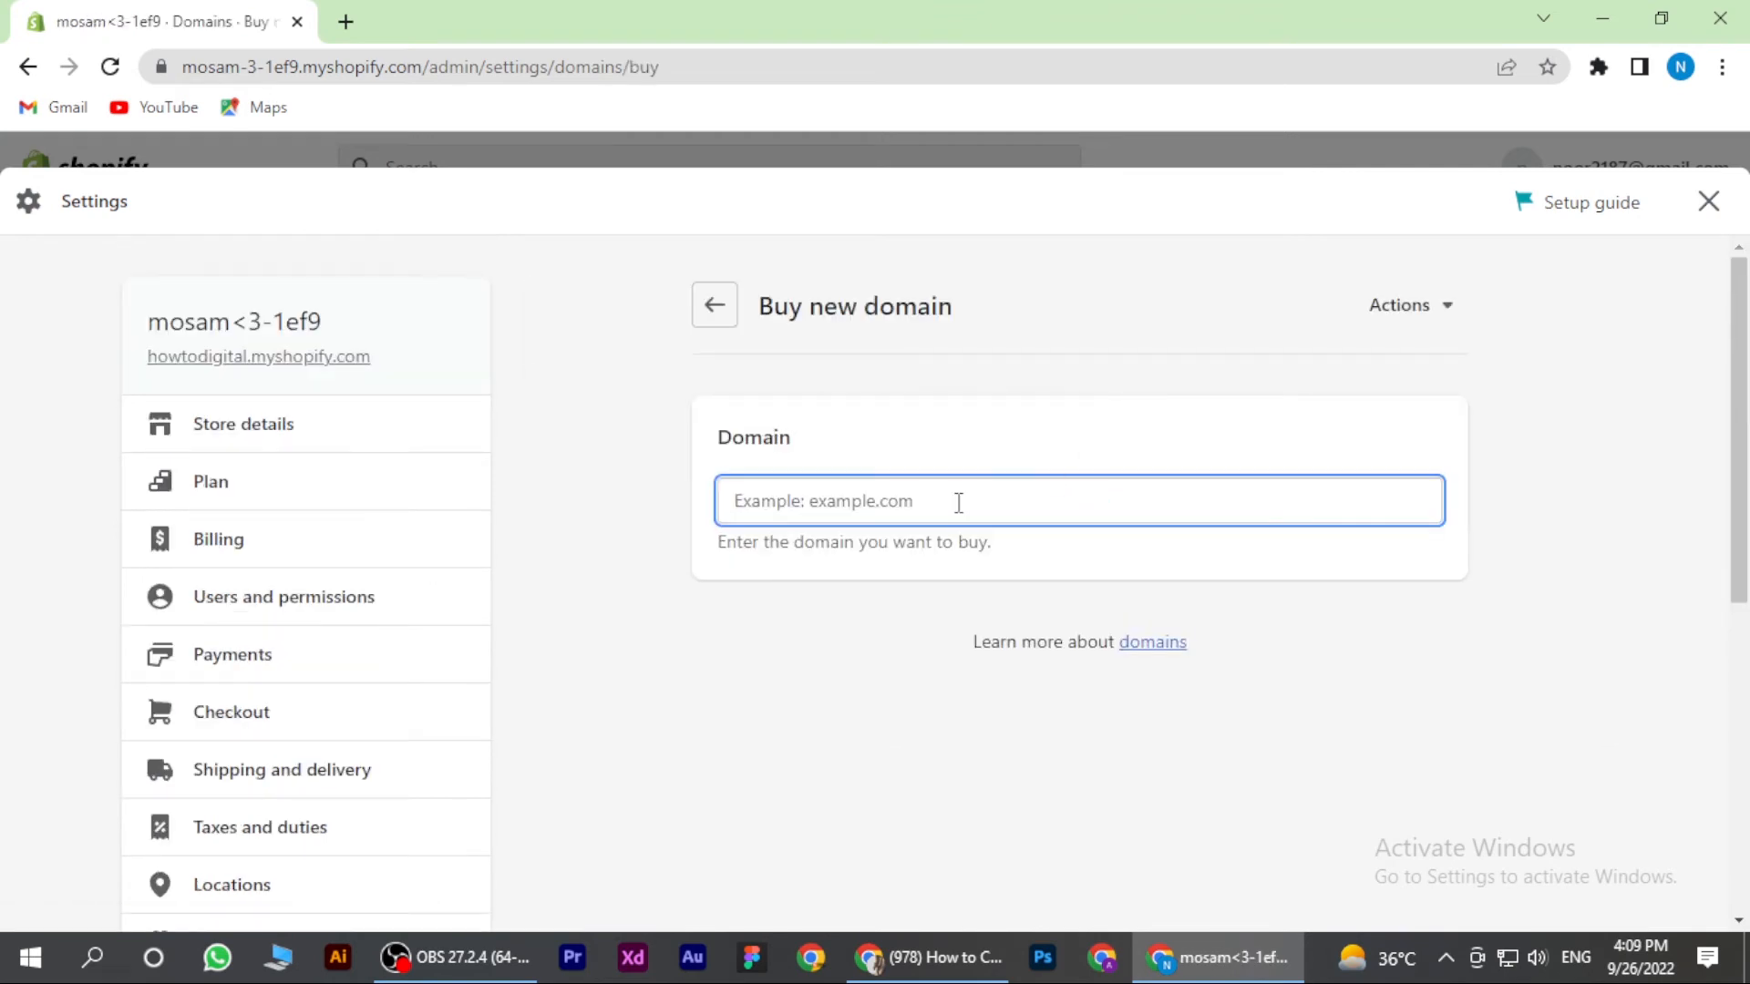
pyautogui.write('H')
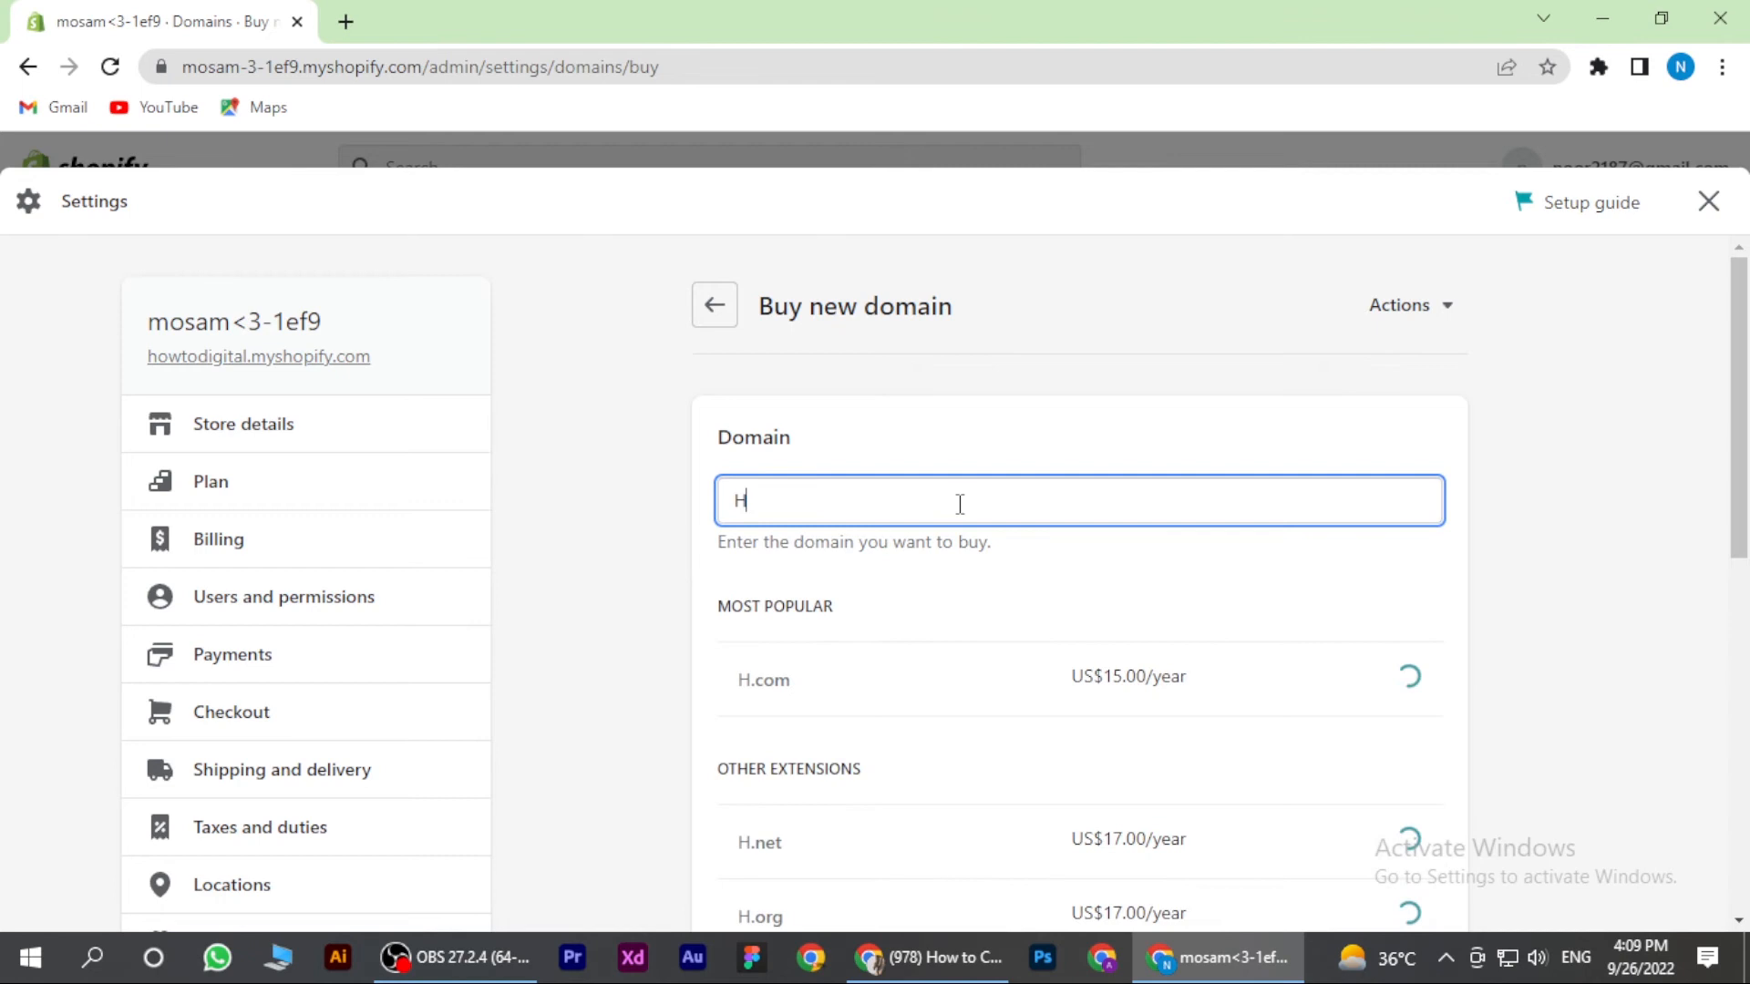
pyautogui.write('owto')
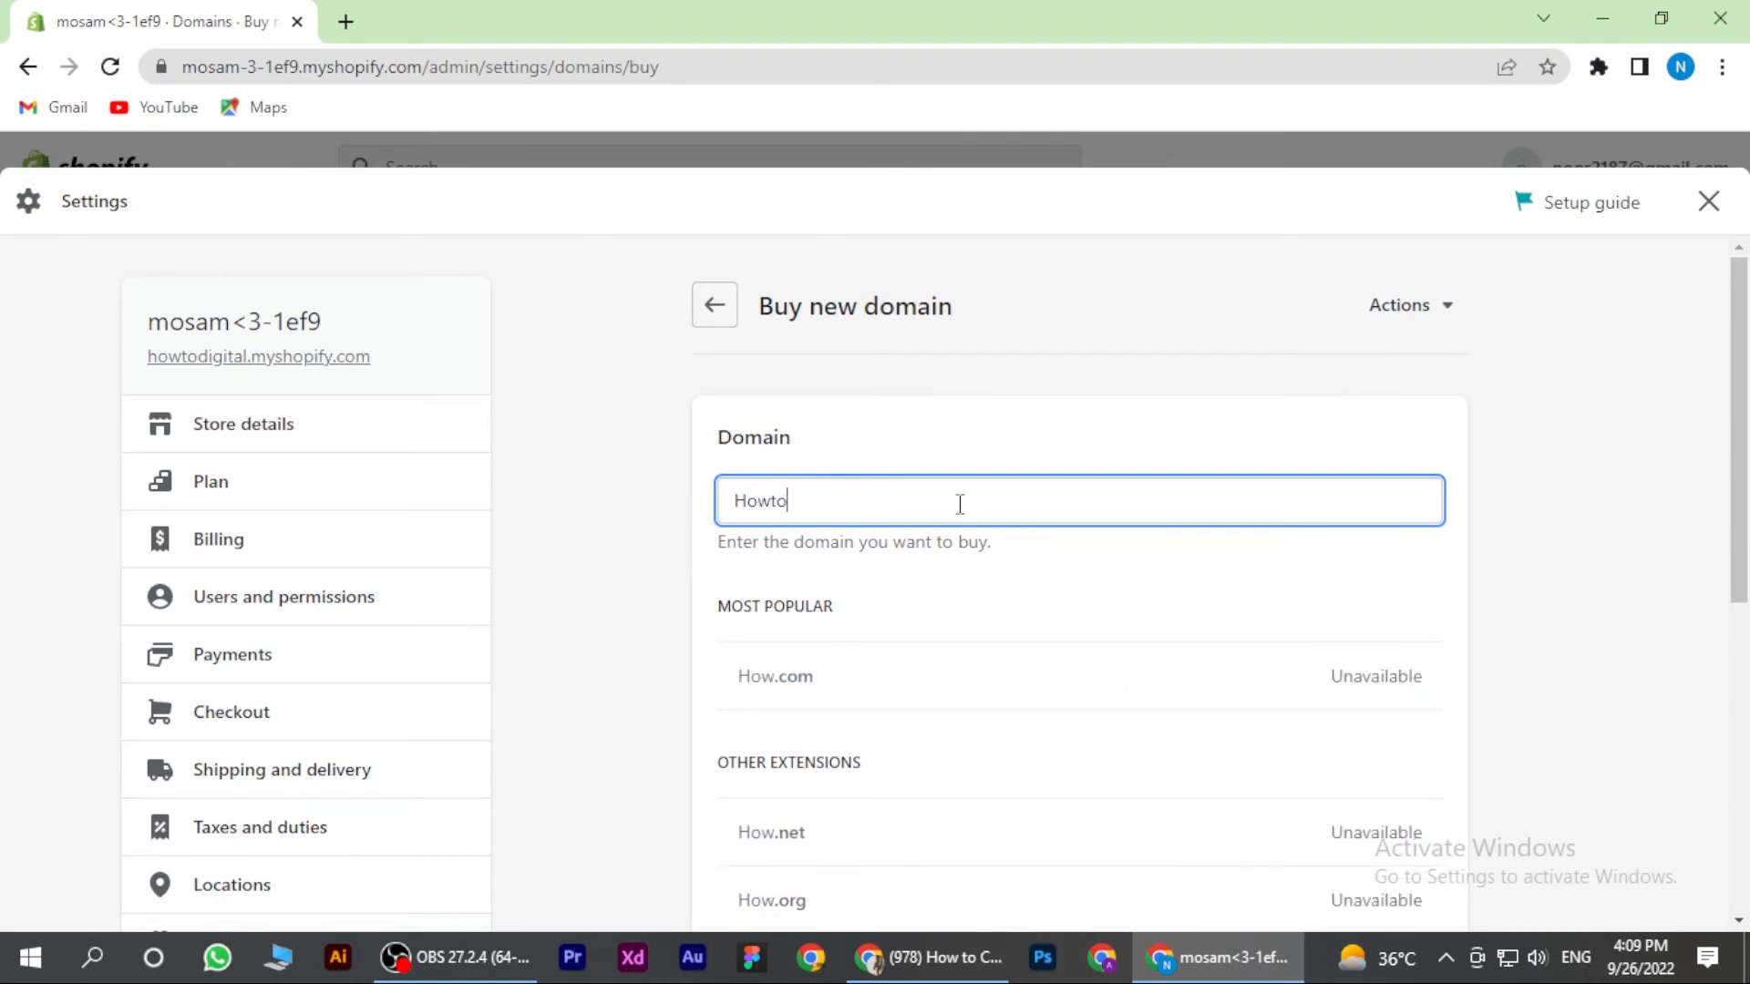
pyautogui.write('digita')
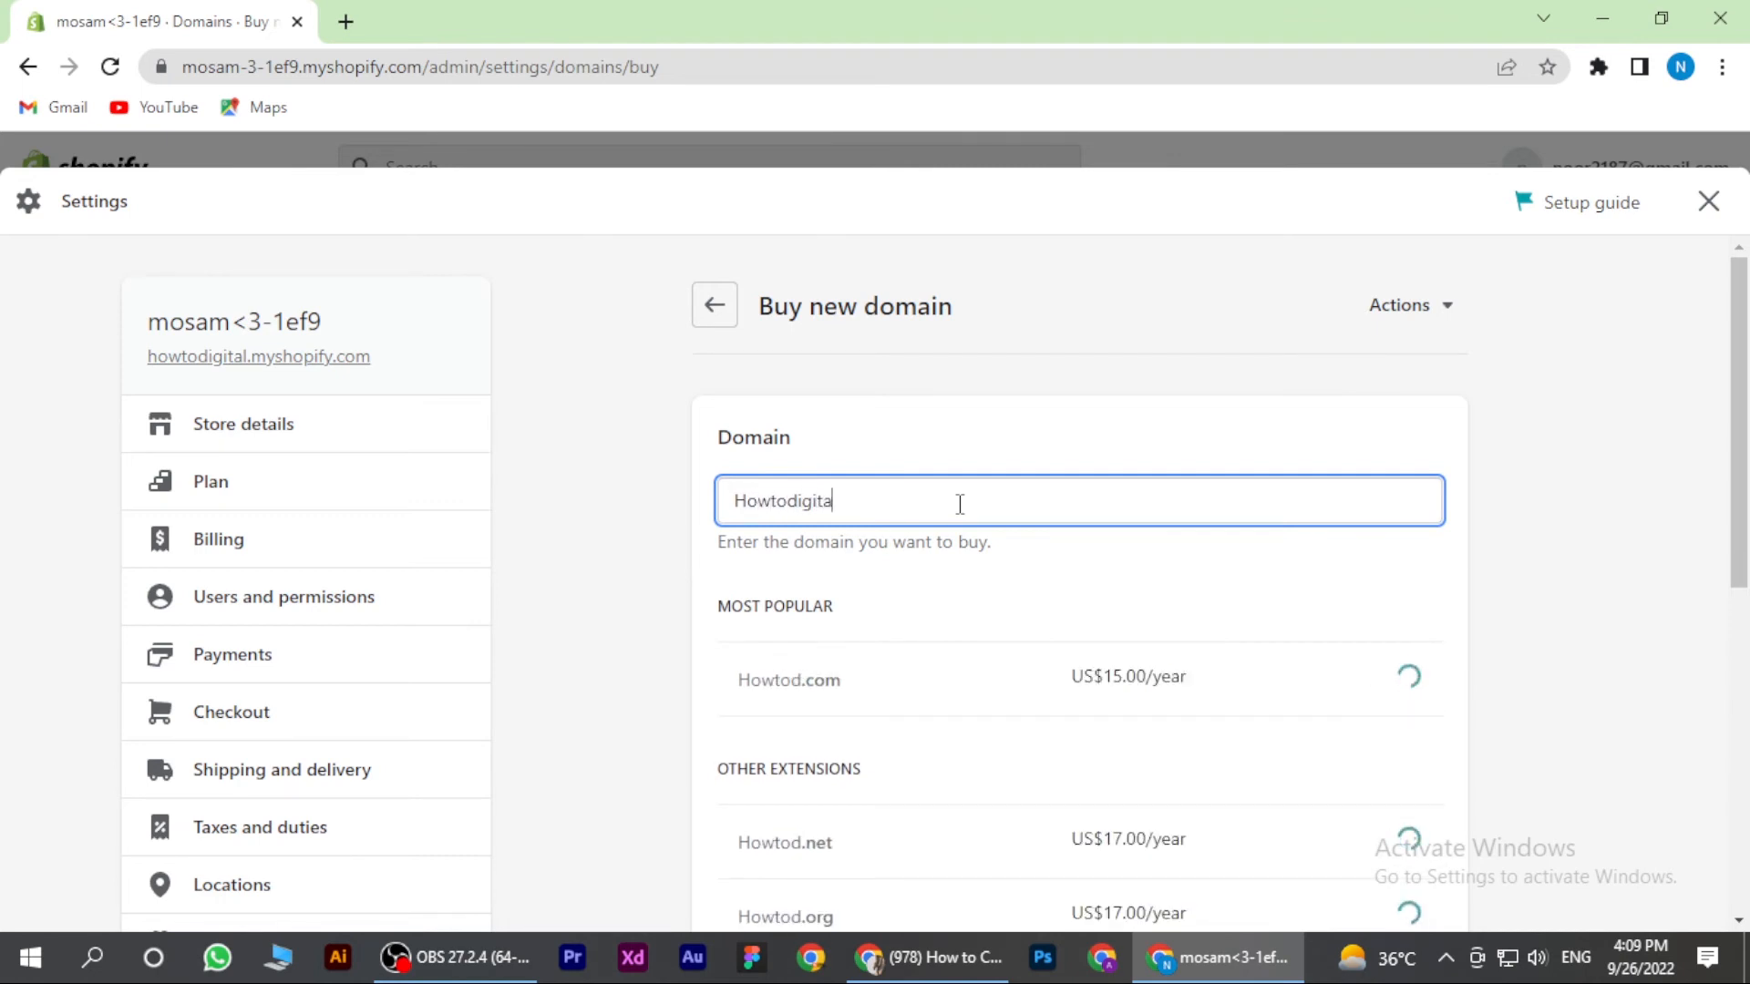
pyautogui.scroll(-3)
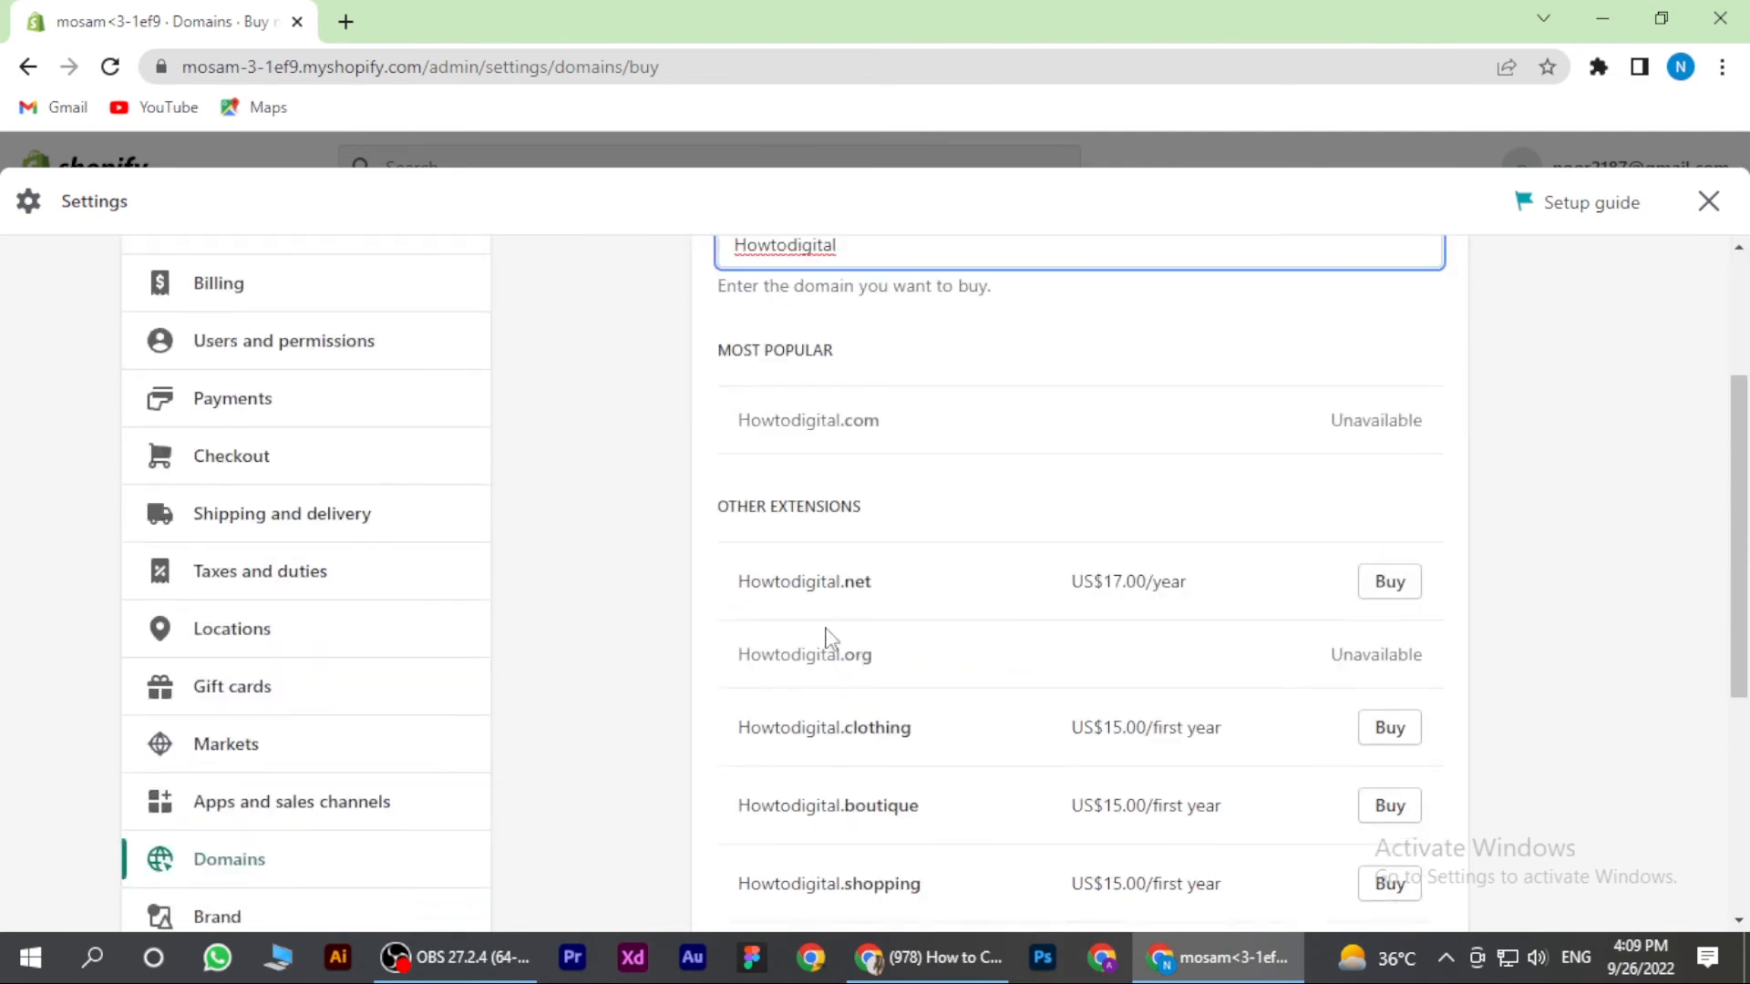
pyautogui.scroll(3)
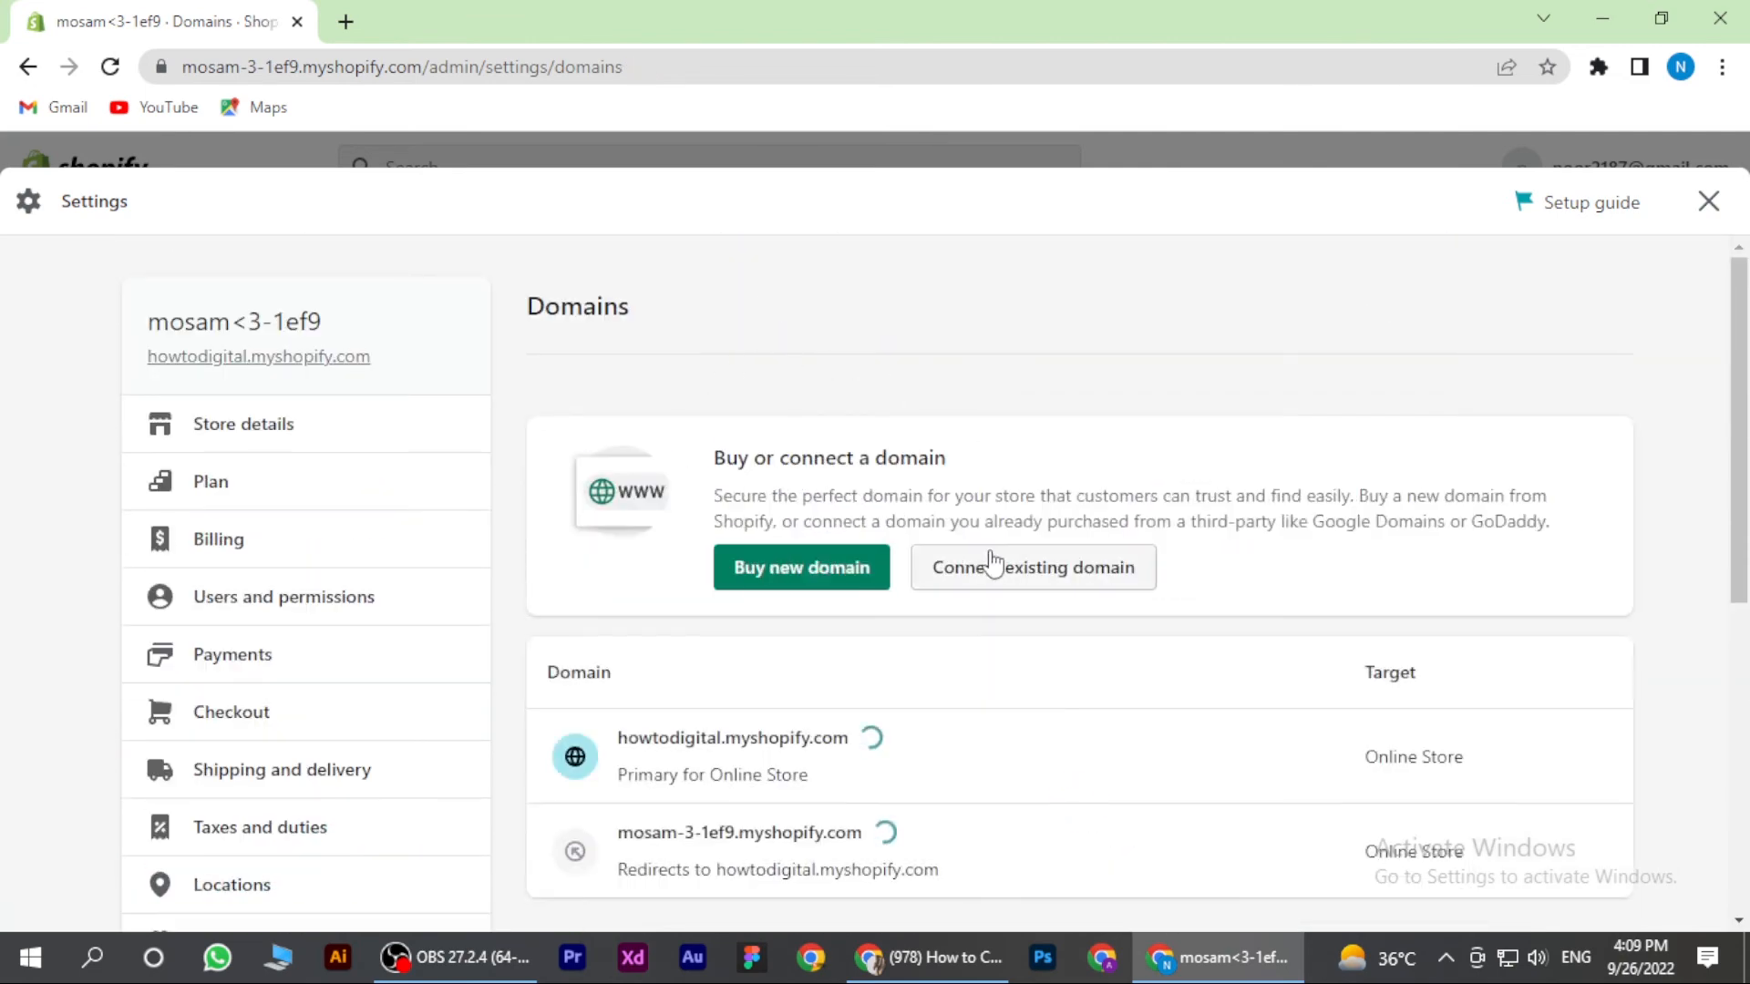
pyautogui.moveTo(1032, 565)
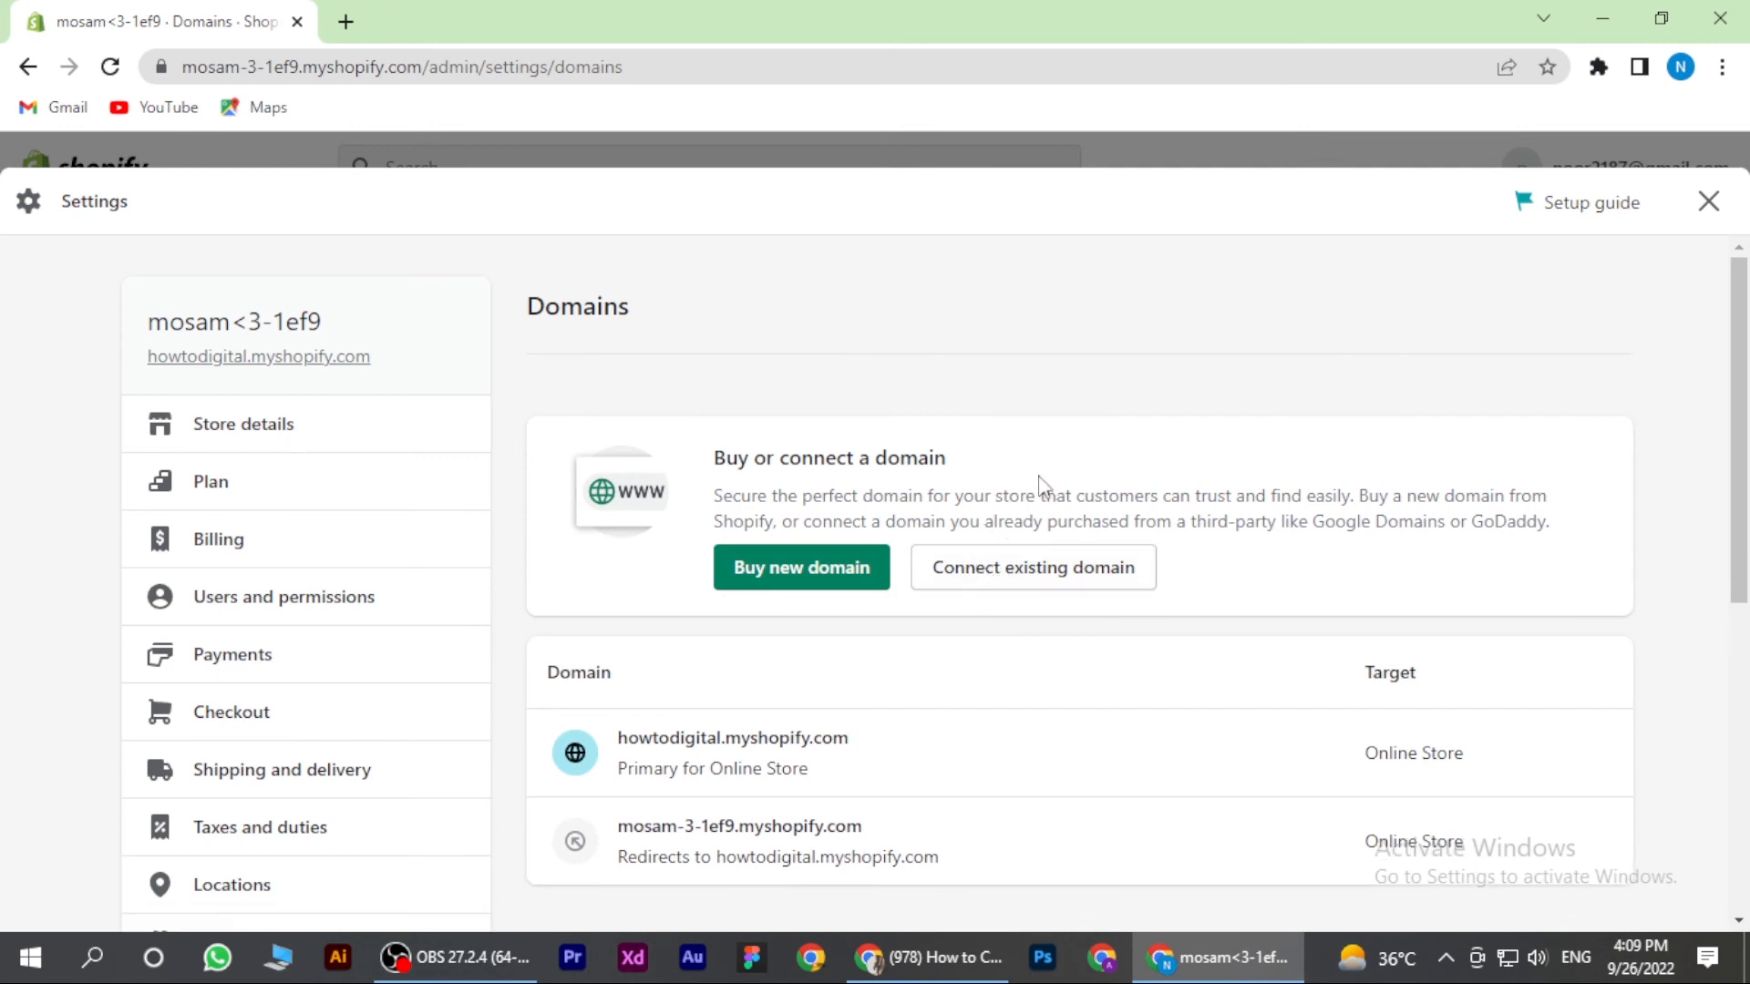
pyautogui.moveTo(937, 618)
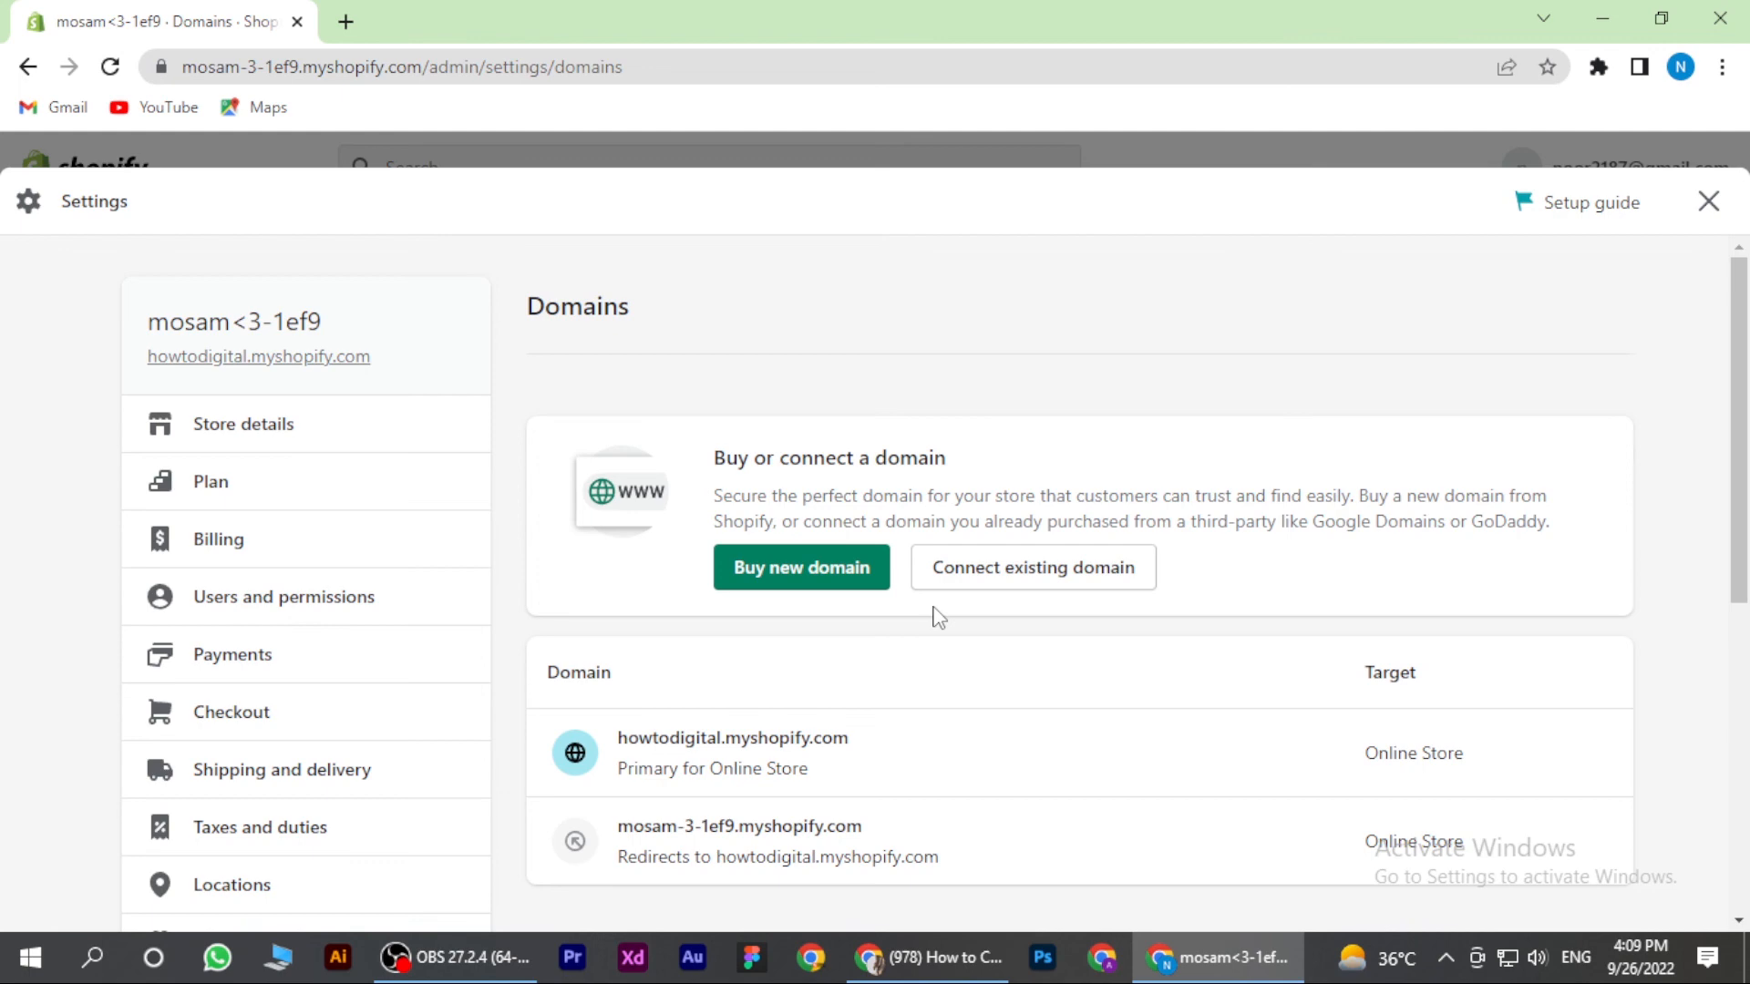